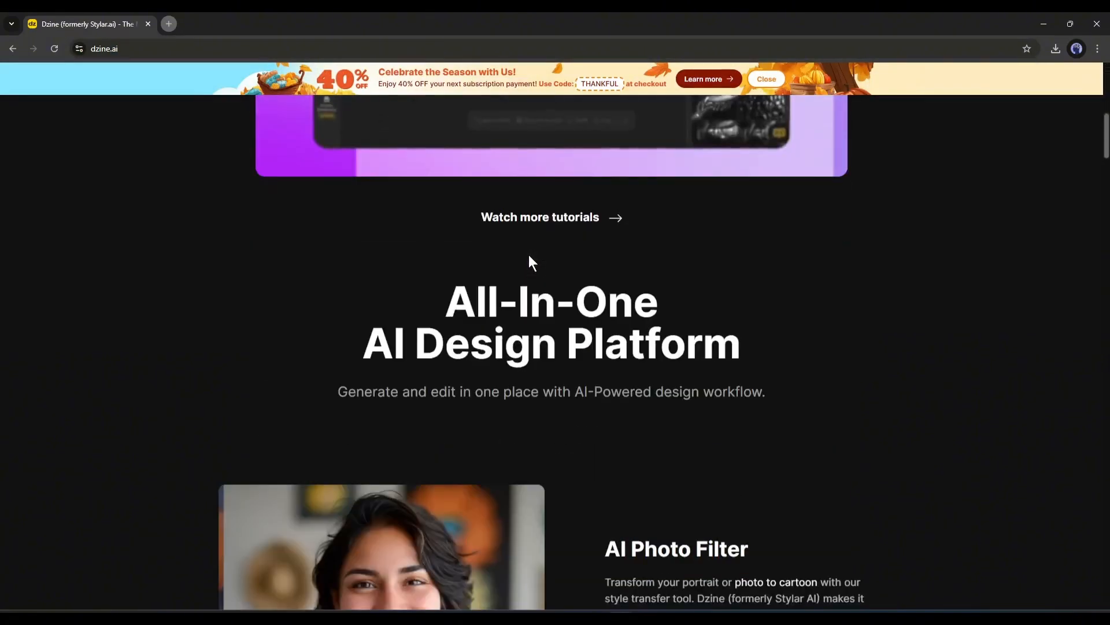
# Browse the dzine.ai landing page and bring up the Sign up to Dzine options
pyautogui.scroll(-3)
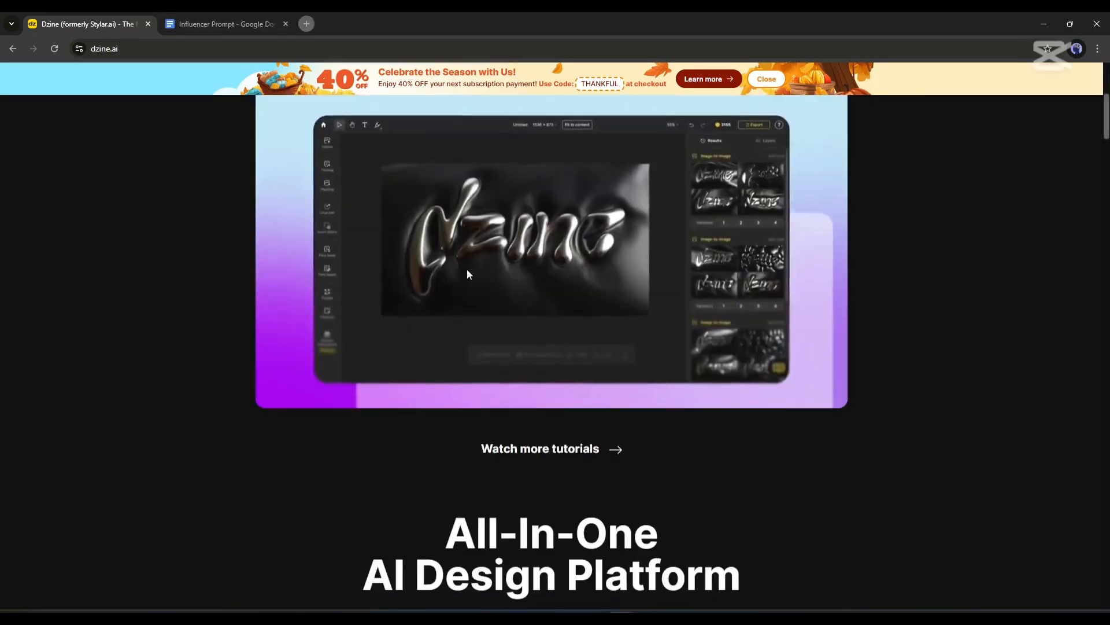
pyautogui.scroll(-3)
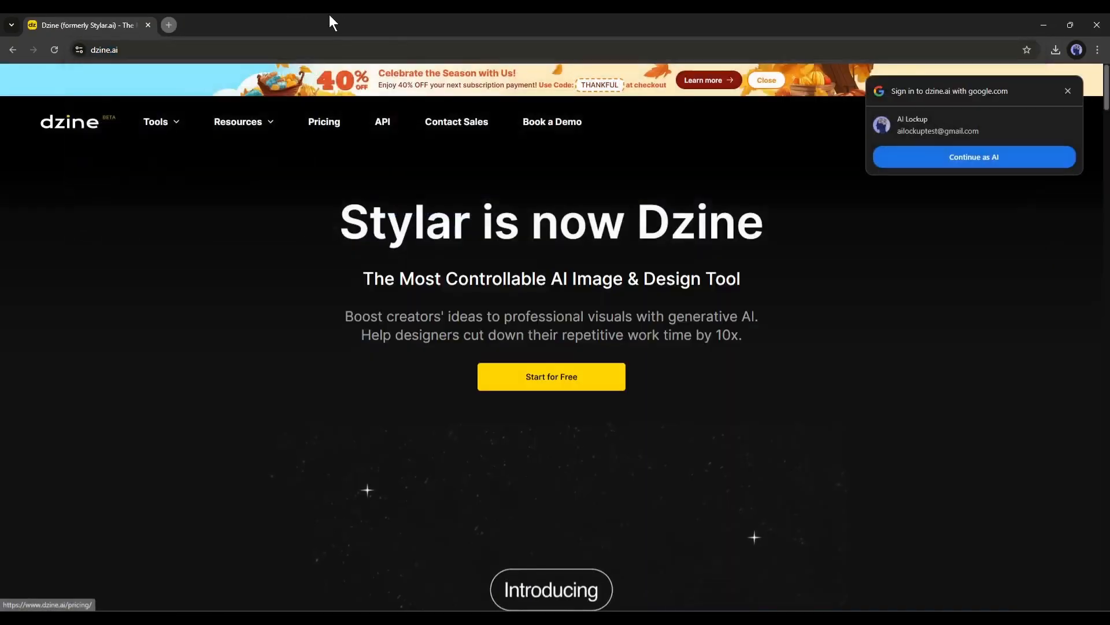
pyautogui.scroll(-3)
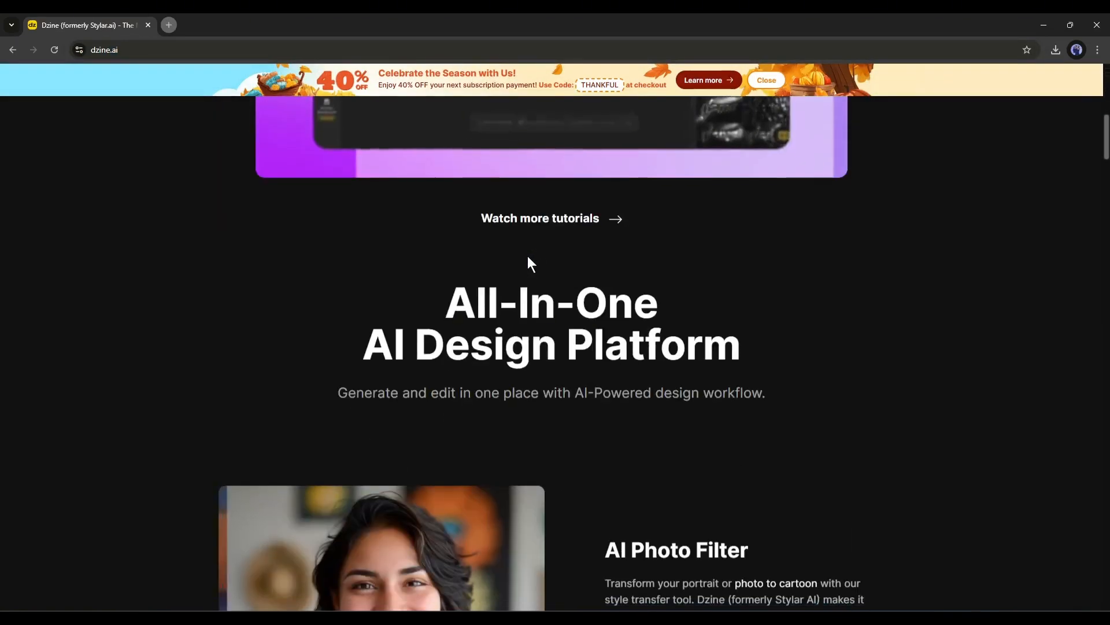
pyautogui.scroll(3)
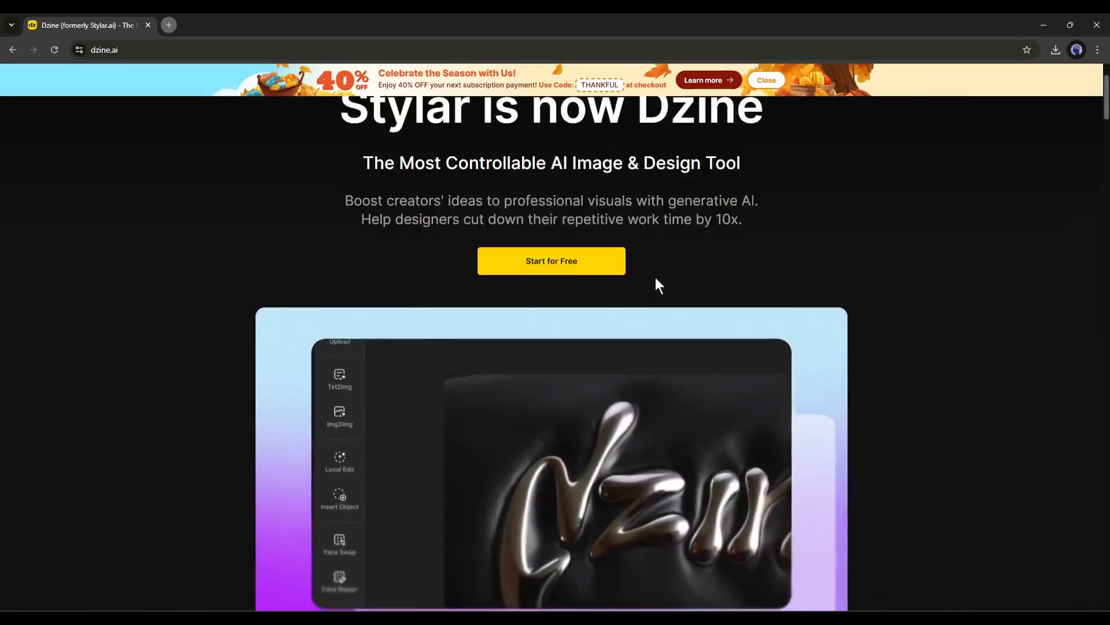
pyautogui.click(551, 260)
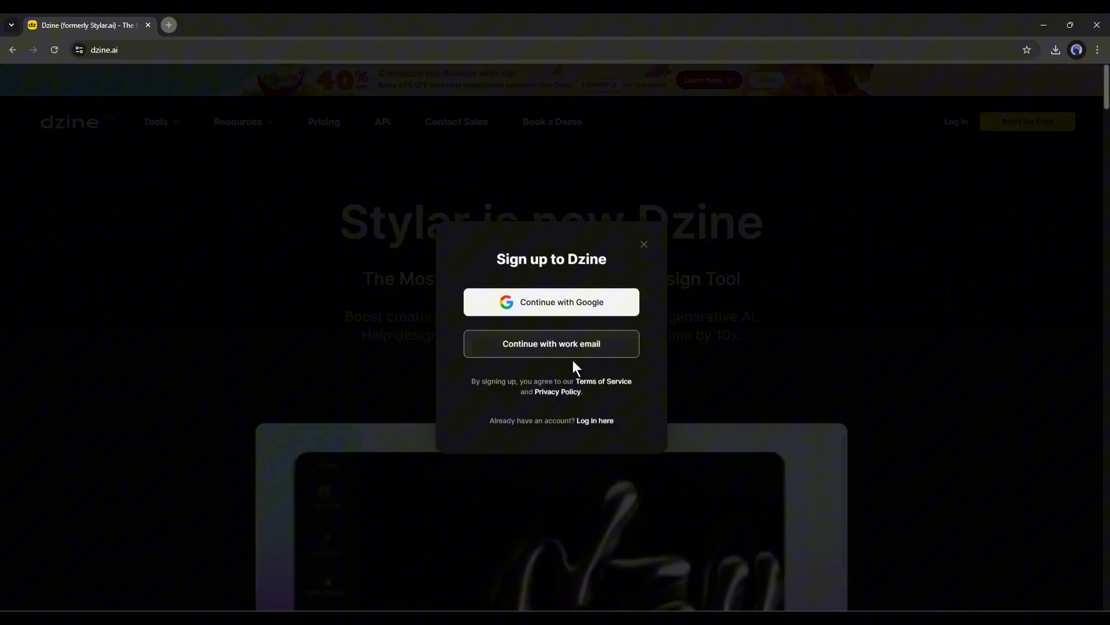
# Sign in with Google and browse the dashboard's AI Tools, Popular and Style Library sections
pyautogui.click(551, 343)
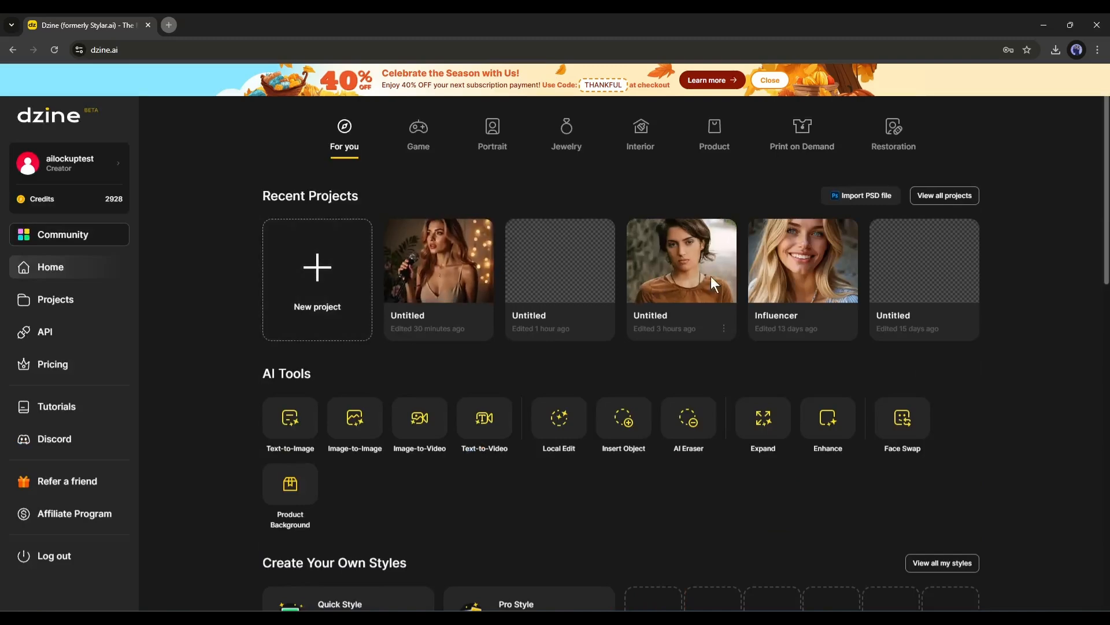
pyautogui.moveTo(162, 223)
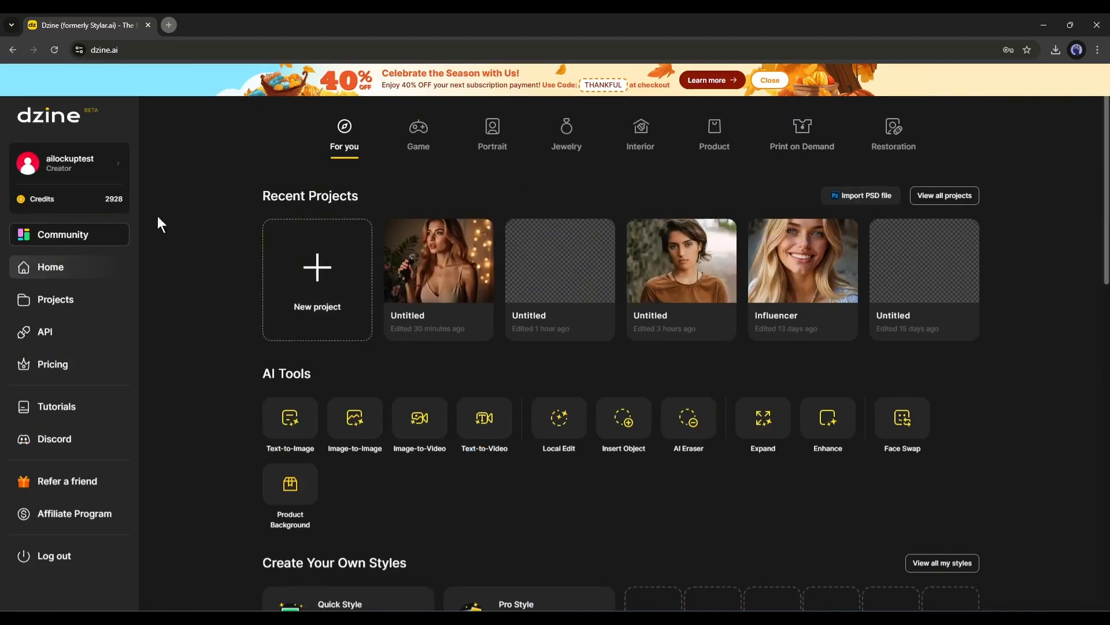
pyautogui.moveTo(211, 395)
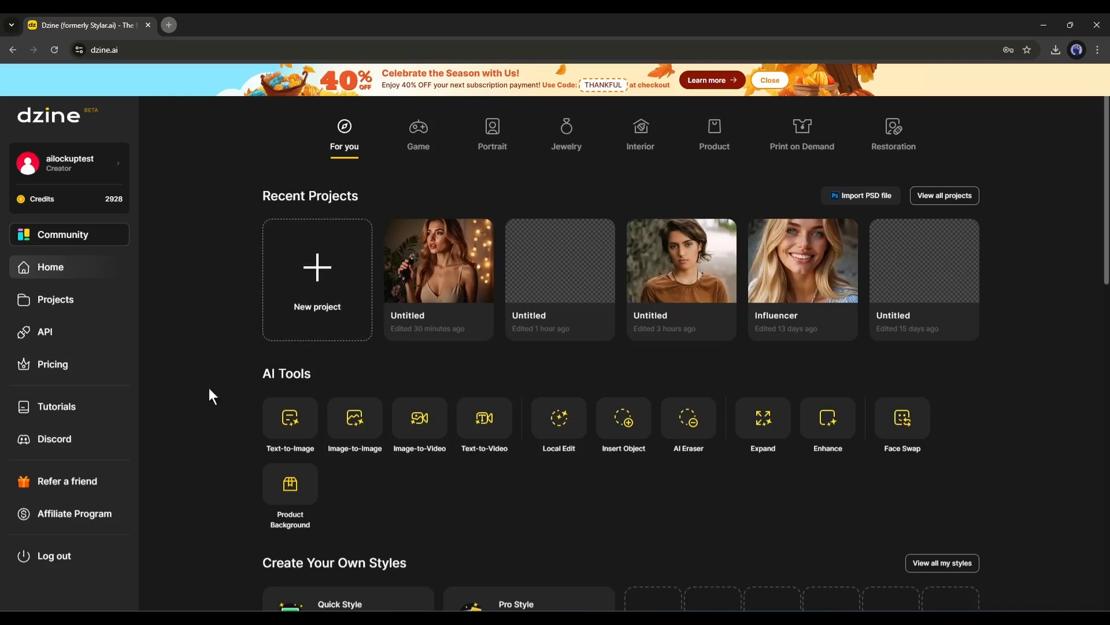
pyautogui.moveTo(731, 447)
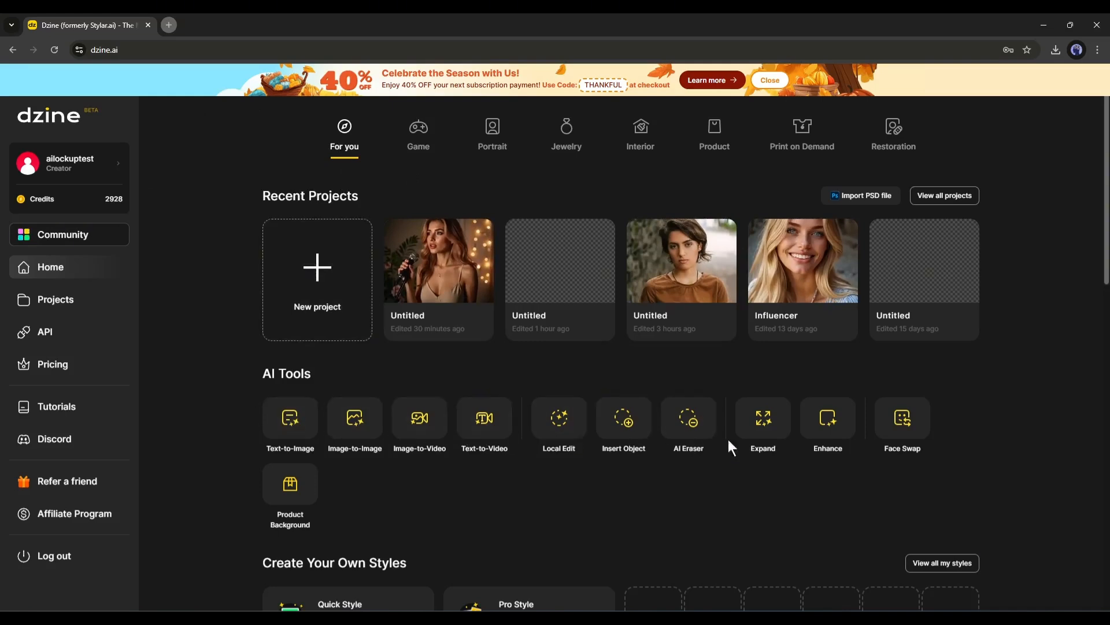
pyautogui.moveTo(454, 467)
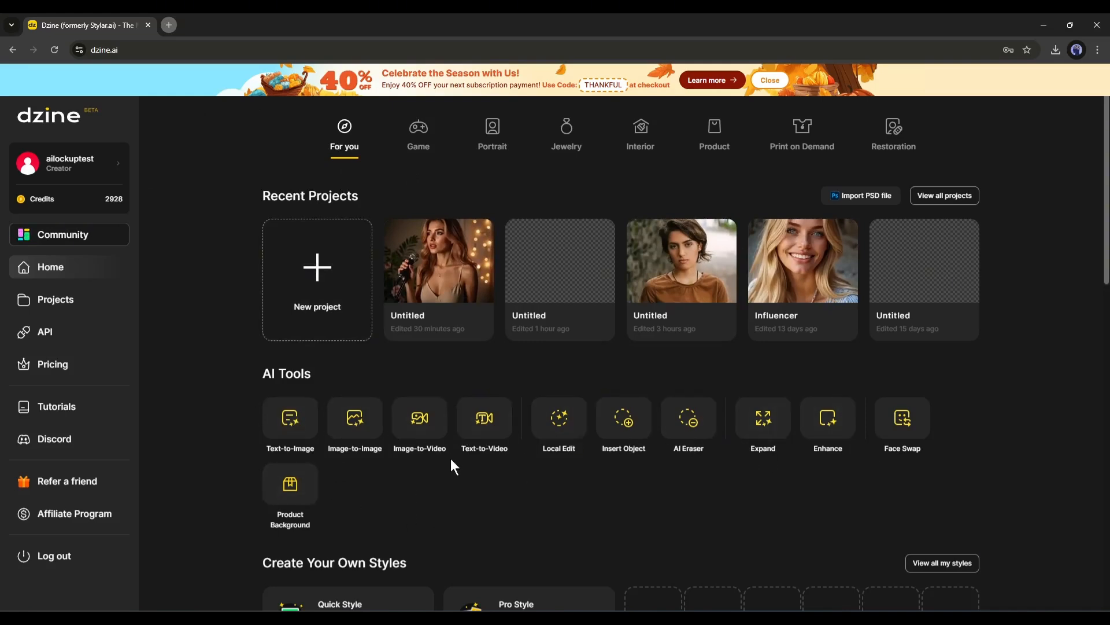
pyautogui.scroll(-3)
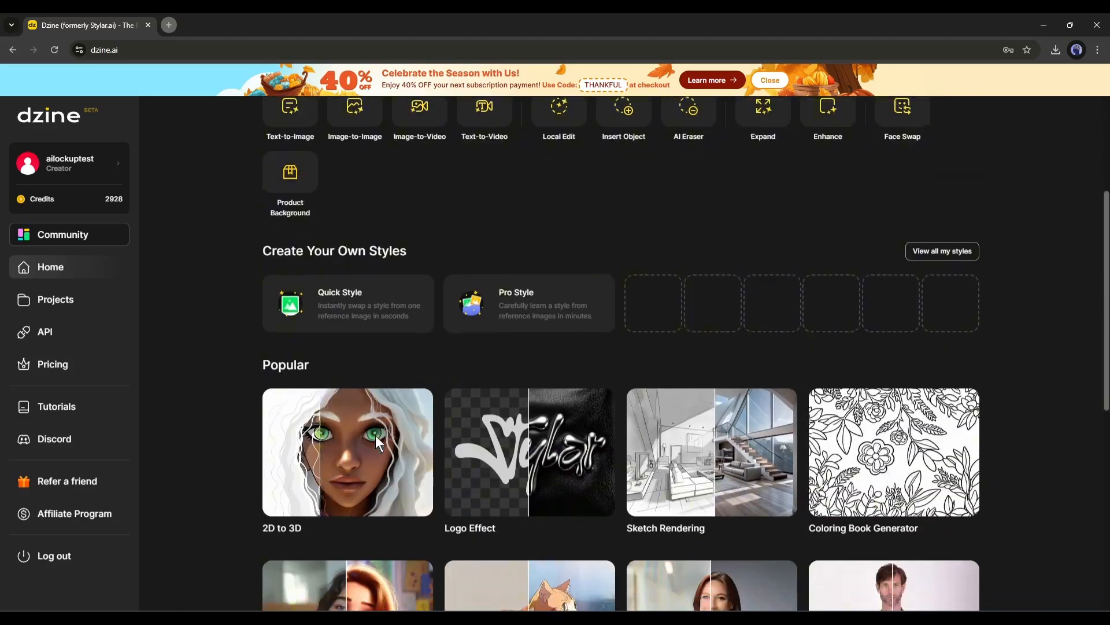
pyautogui.scroll(-3)
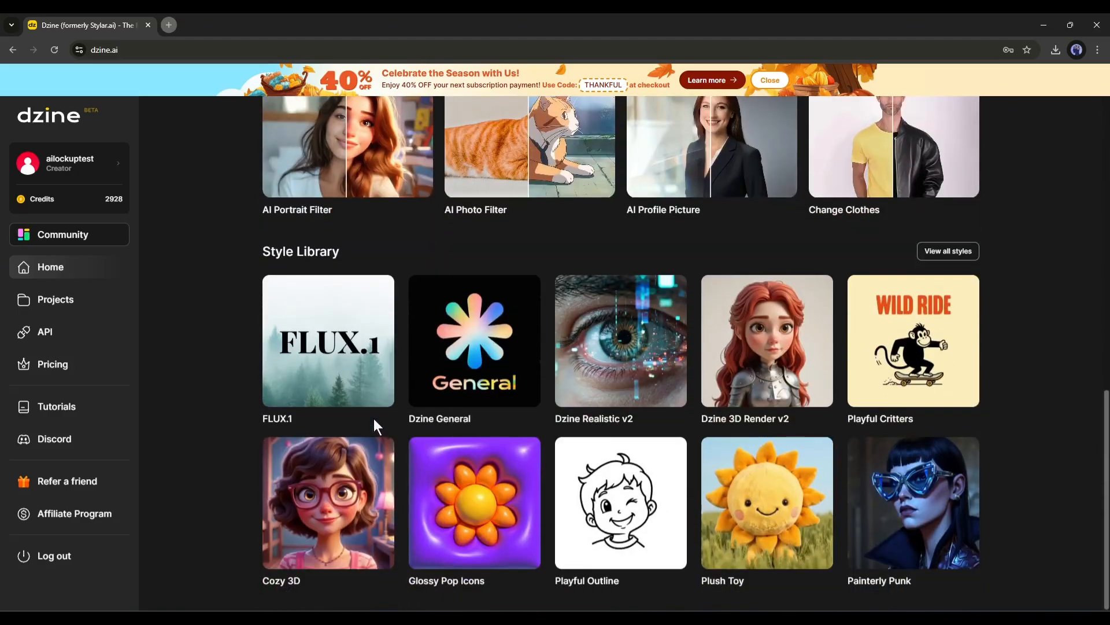
pyautogui.scroll(3)
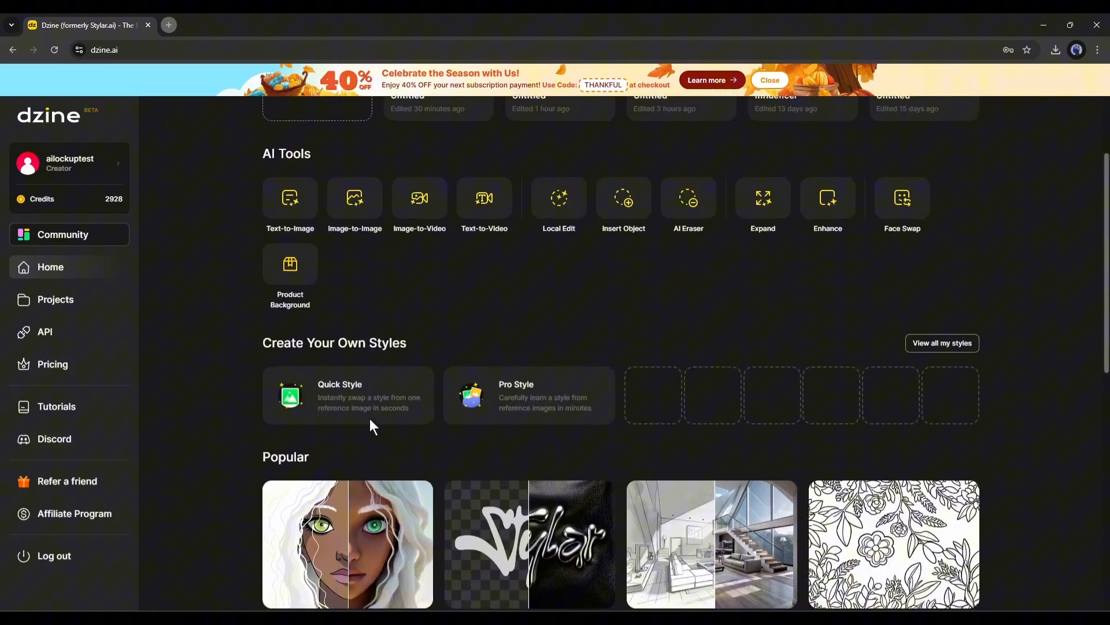
pyautogui.scroll(3)
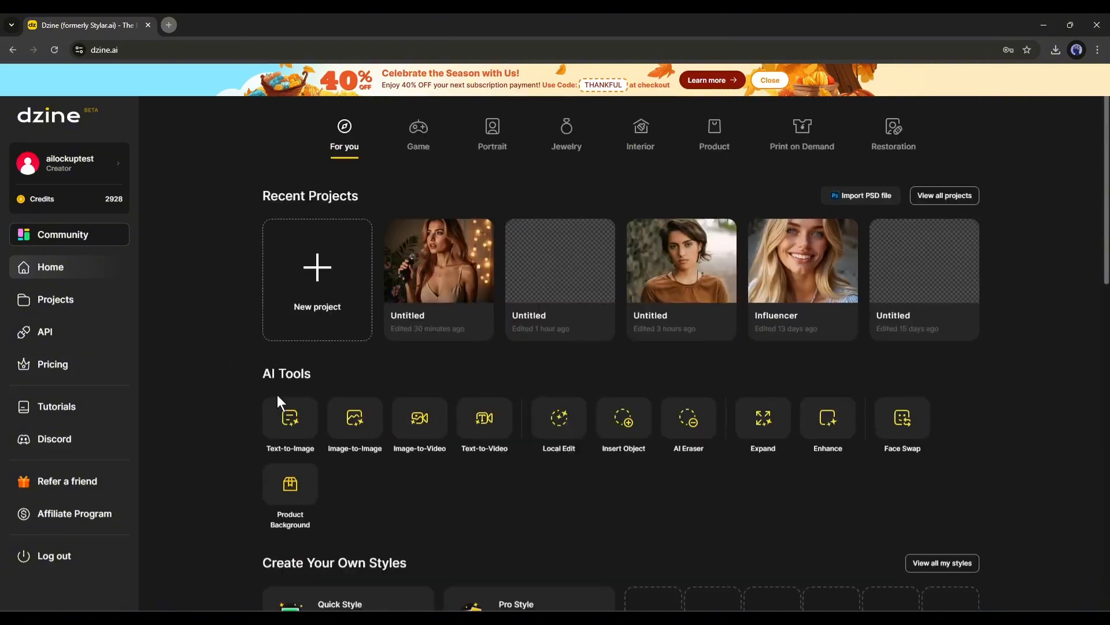
# Create a new blank project and open the Character tools' Consistent Character generator
pyautogui.click(290, 417)
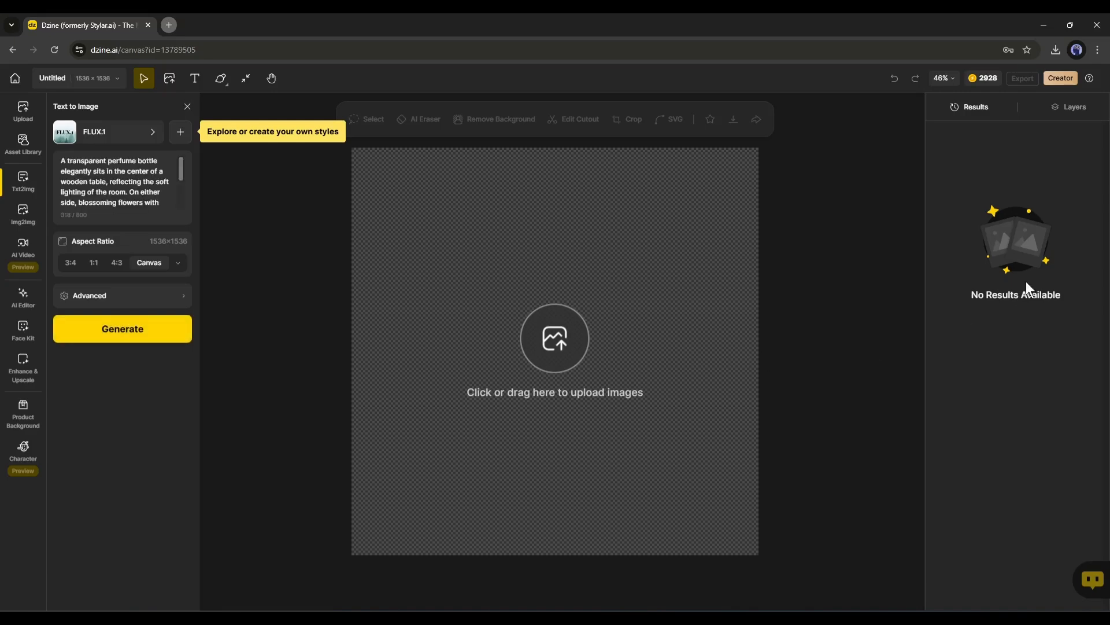
pyautogui.moveTo(107, 183)
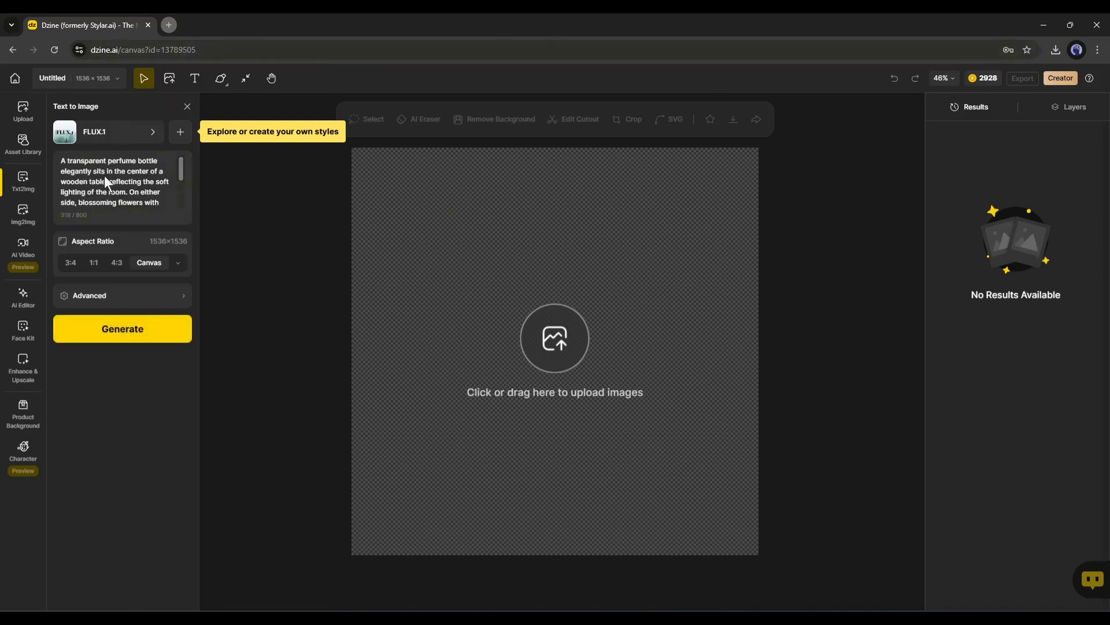
pyautogui.moveTo(23, 213)
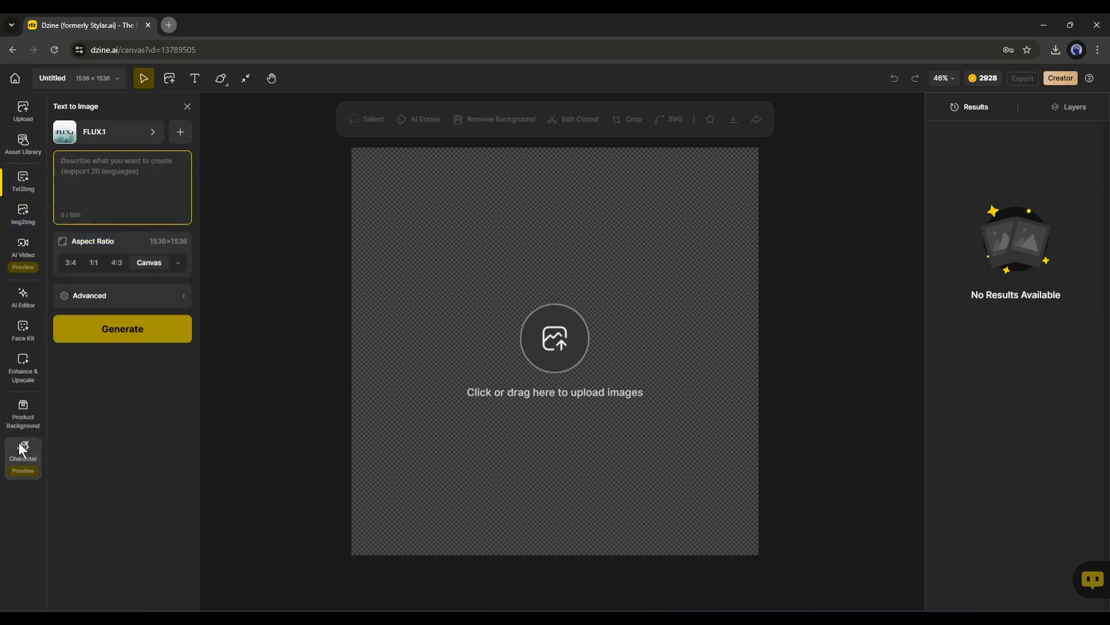
pyautogui.click(23, 454)
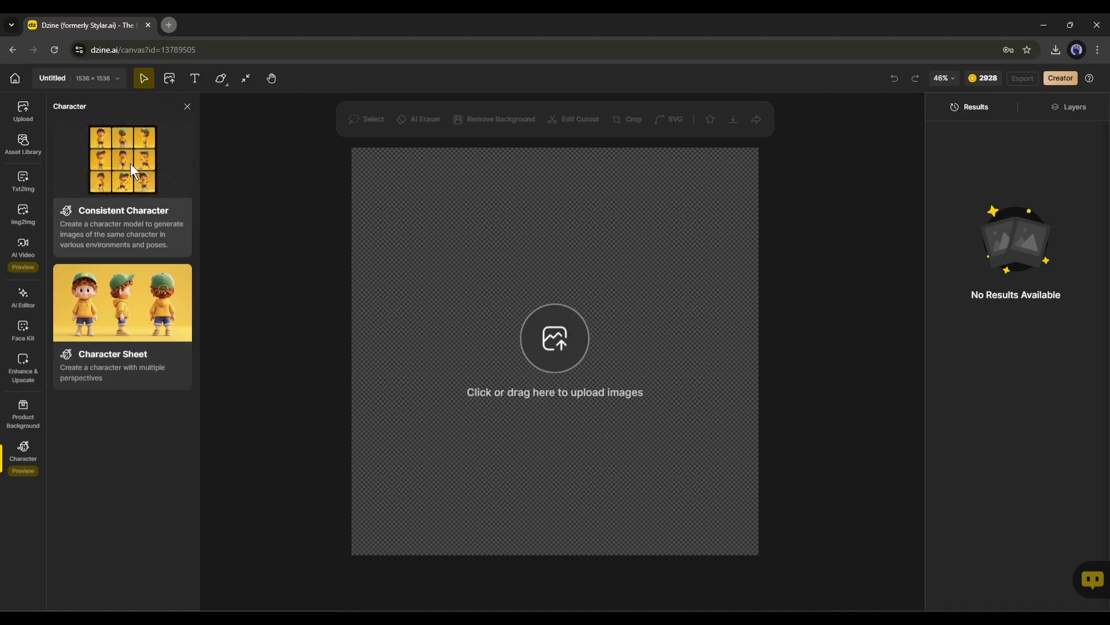
pyautogui.click(122, 159)
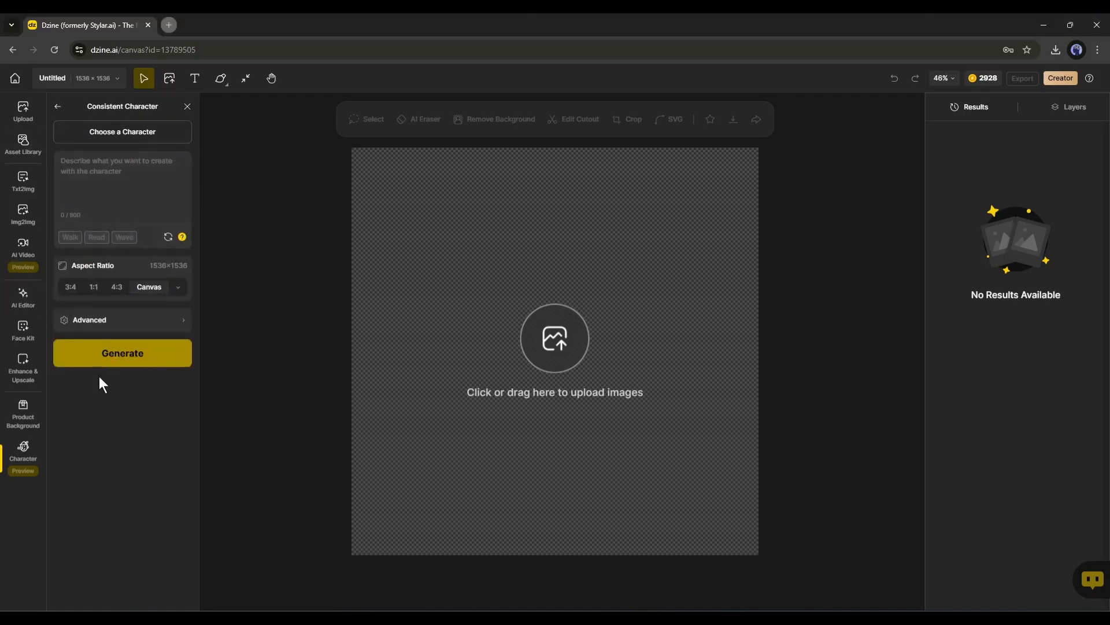
pyautogui.moveTo(173, 153)
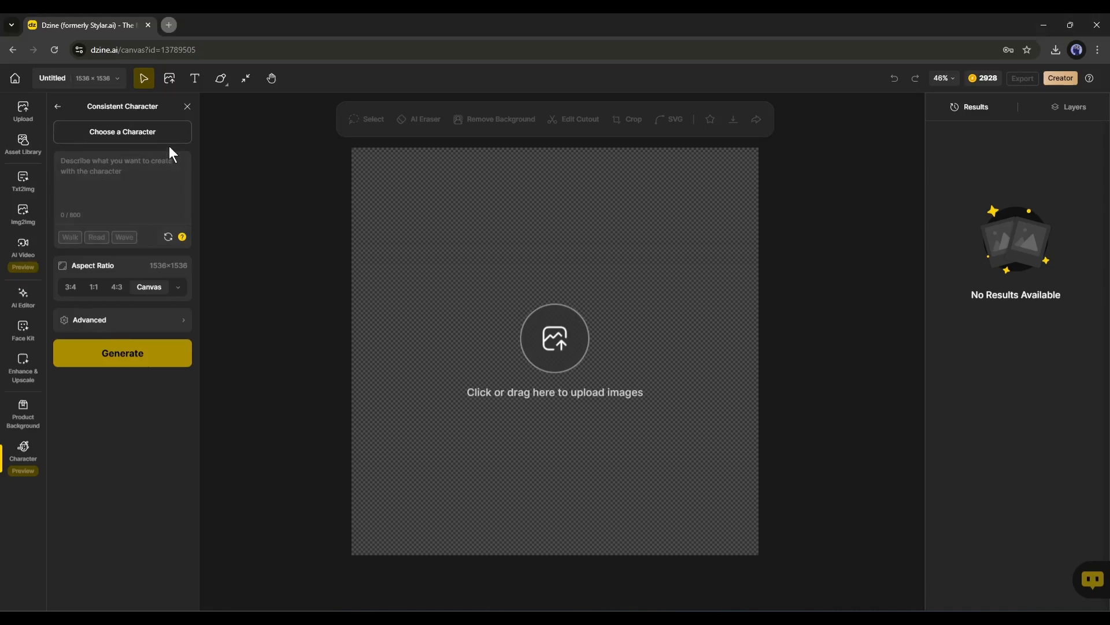
# Create character 'Maria' from reference photos, start training, and return to the Character Library
pyautogui.click(122, 132)
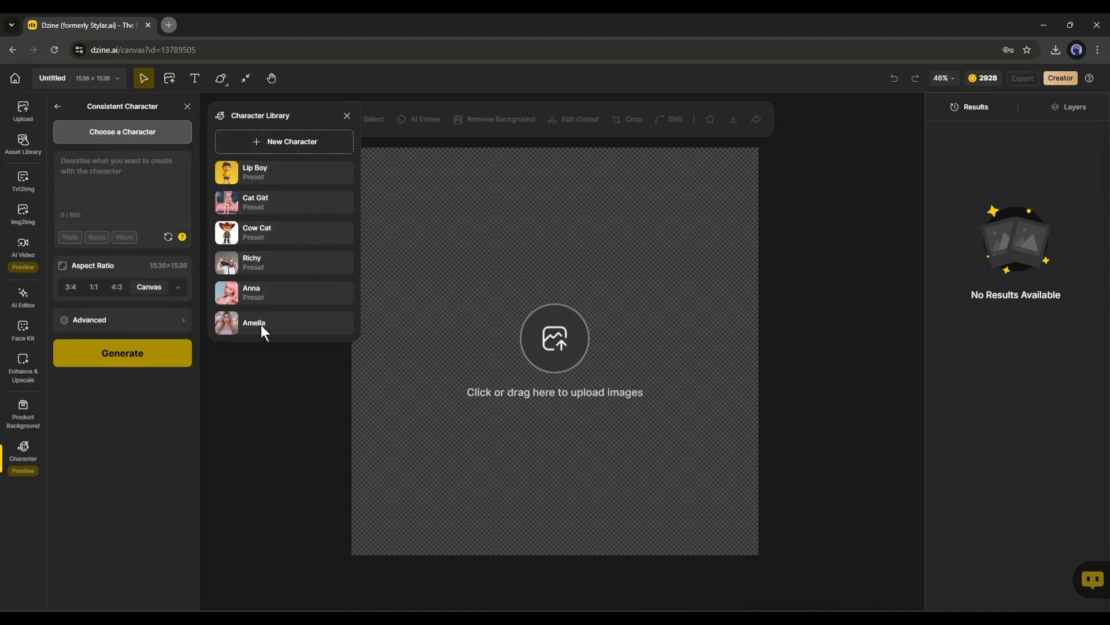
pyautogui.moveTo(296, 195)
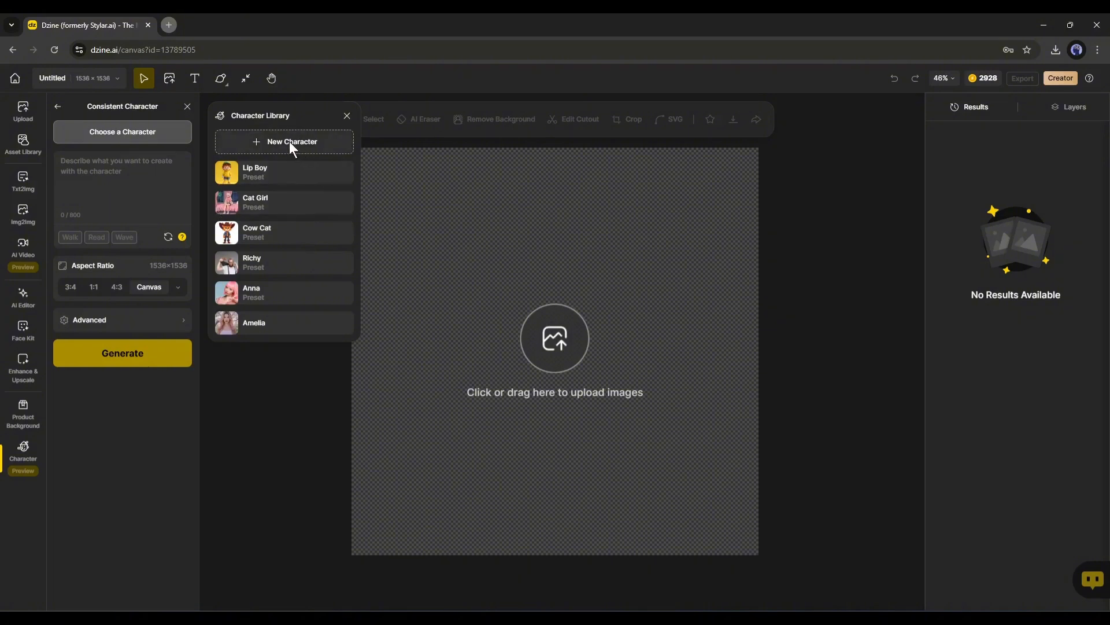
pyautogui.click(284, 142)
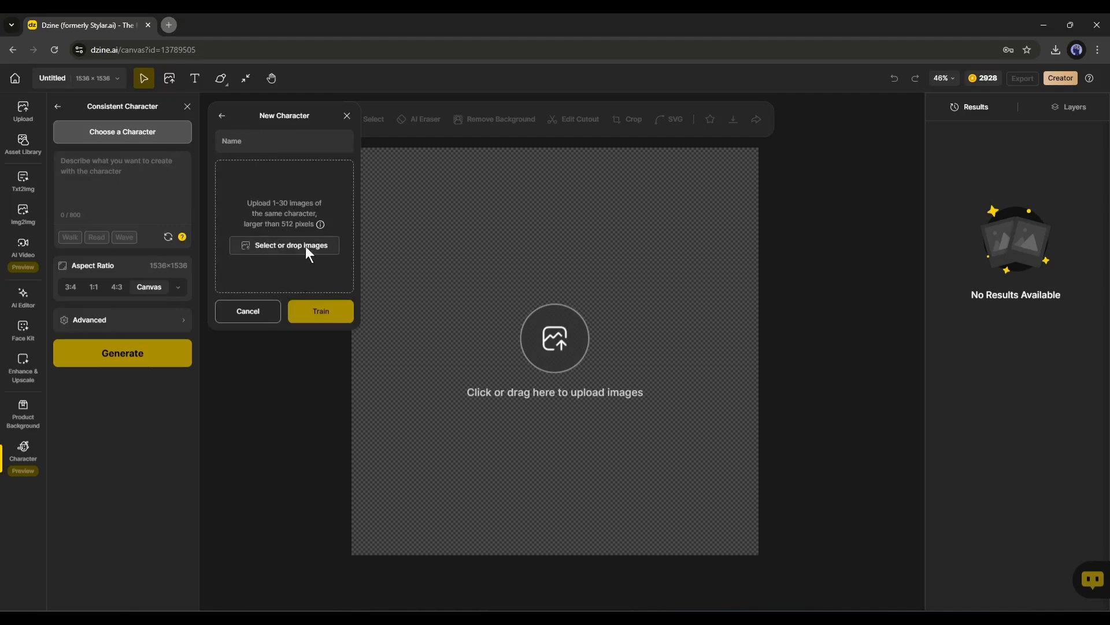
pyautogui.click(284, 245)
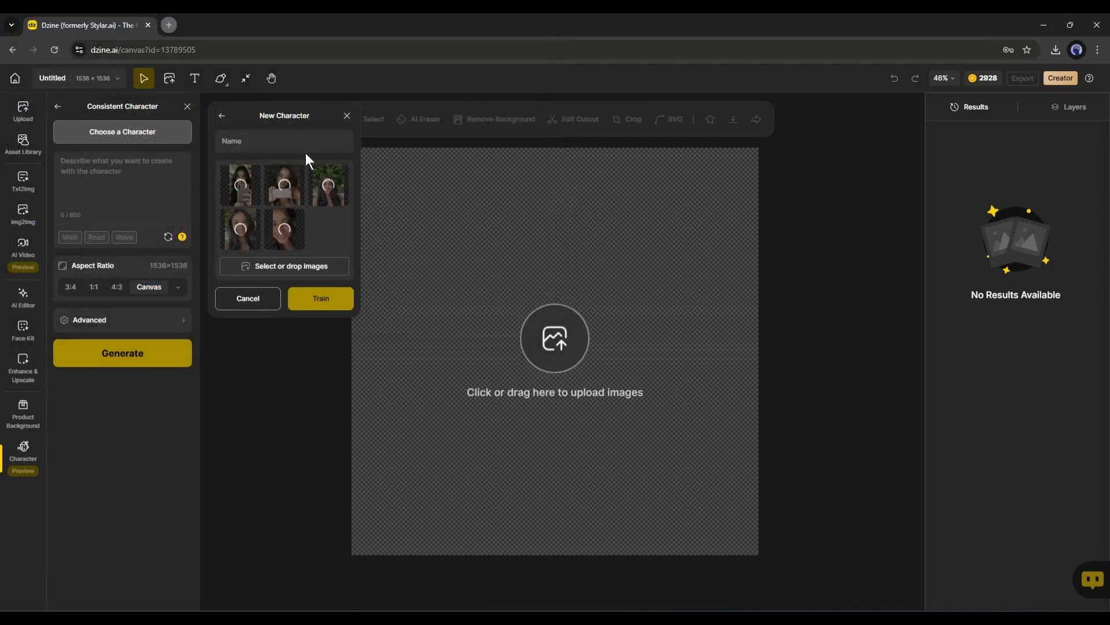
pyautogui.click(284, 141)
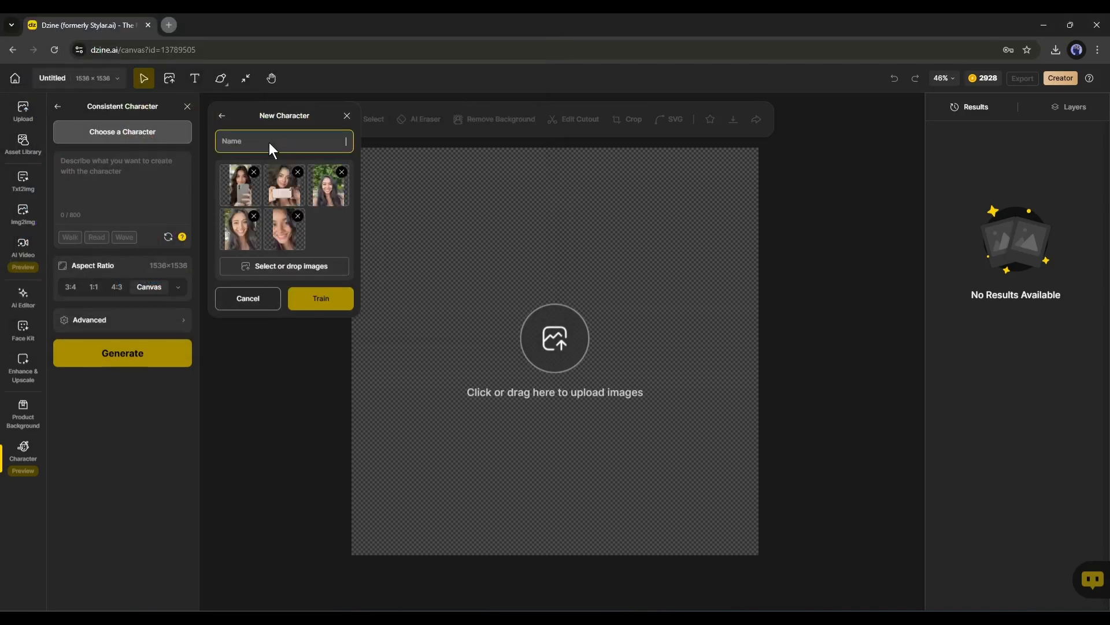
pyautogui.write('Maria')
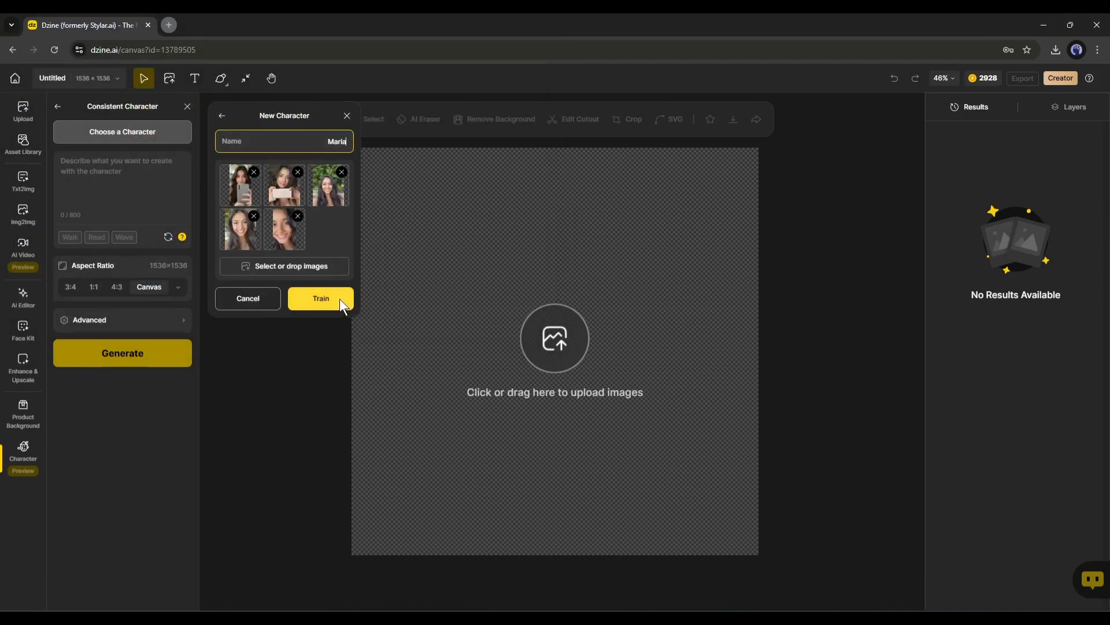
pyautogui.click(320, 298)
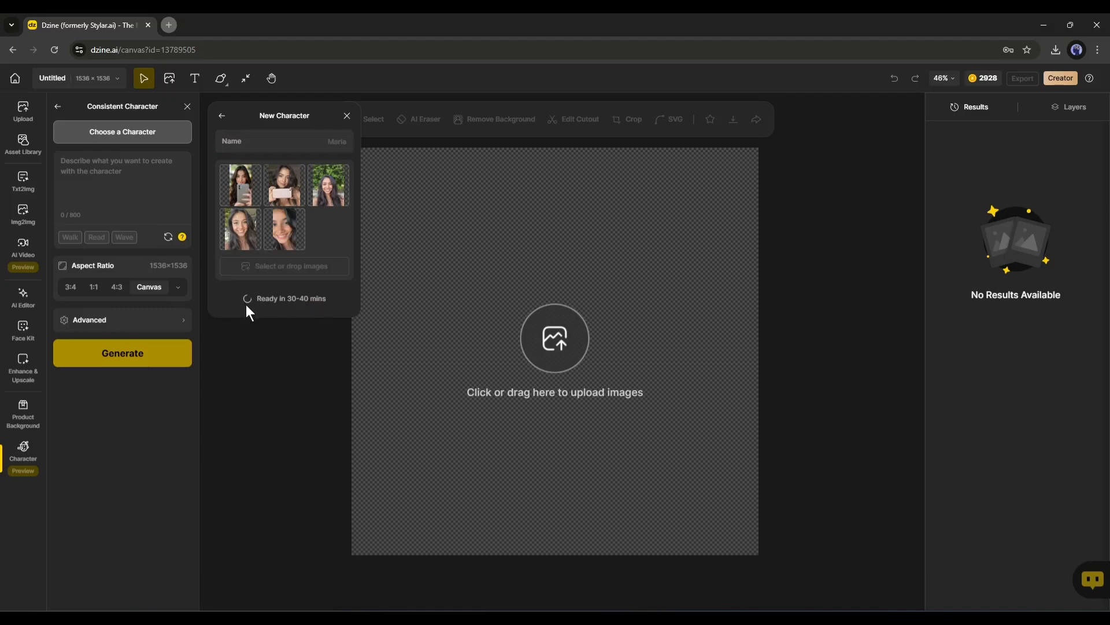
pyautogui.click(221, 116)
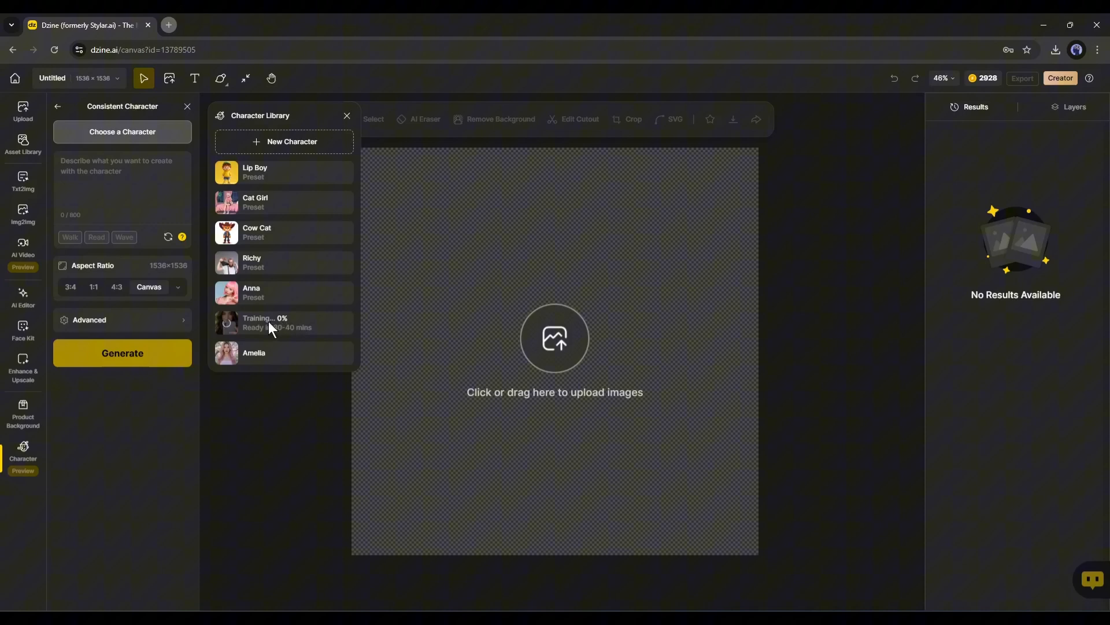
pyautogui.moveTo(262, 365)
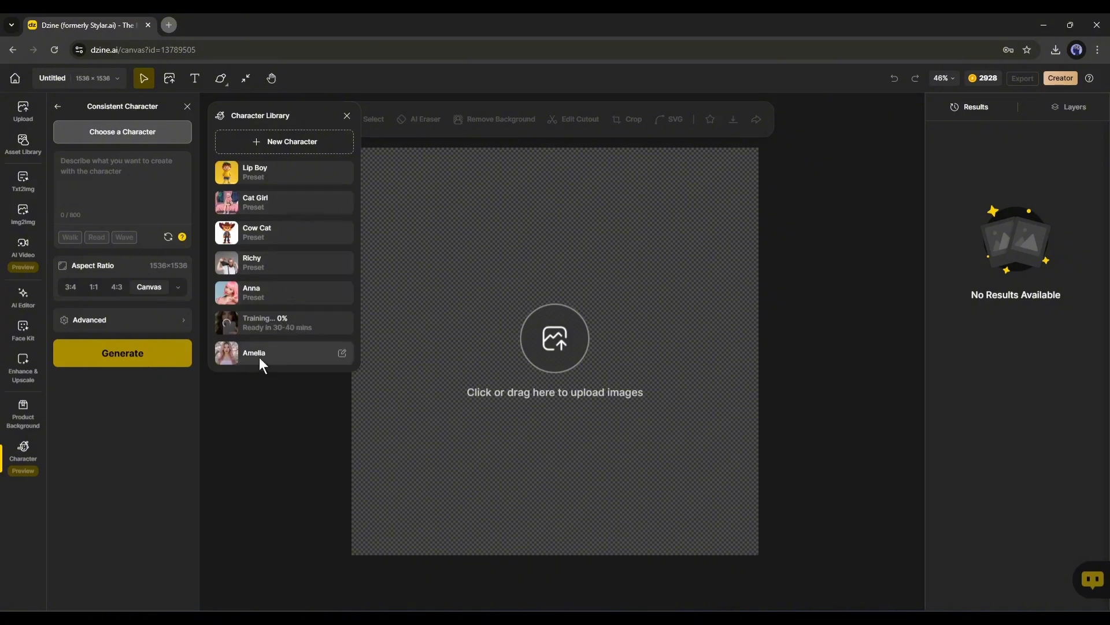
# Generate beach, mountaintop and concert-stage scenes of Amelia, then give Maria a drummer prompt
pyautogui.click(278, 353)
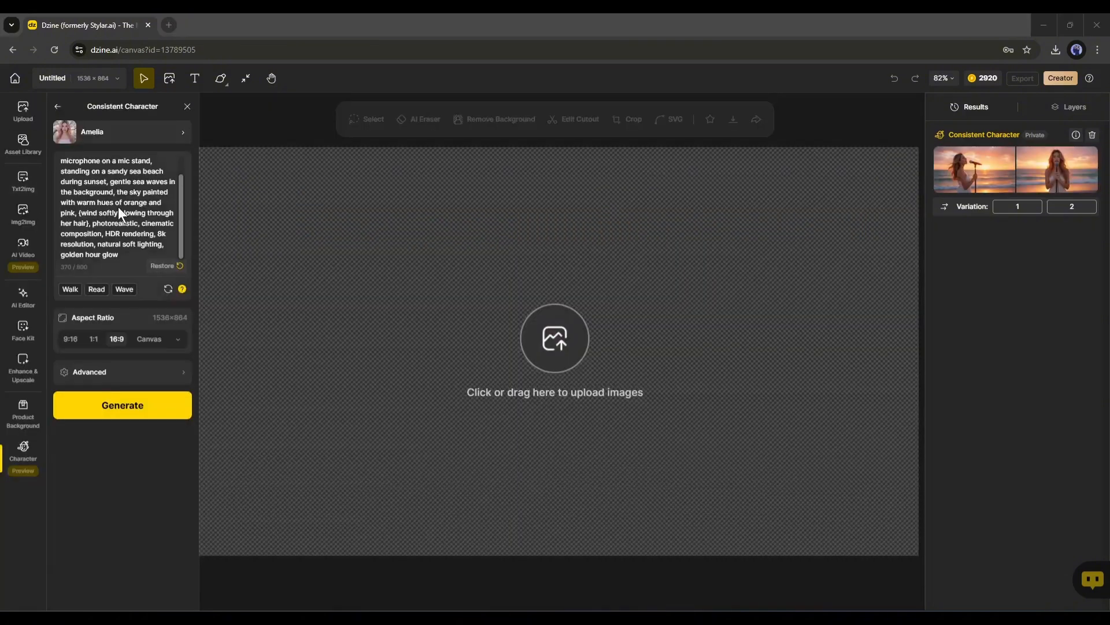
pyautogui.click(122, 404)
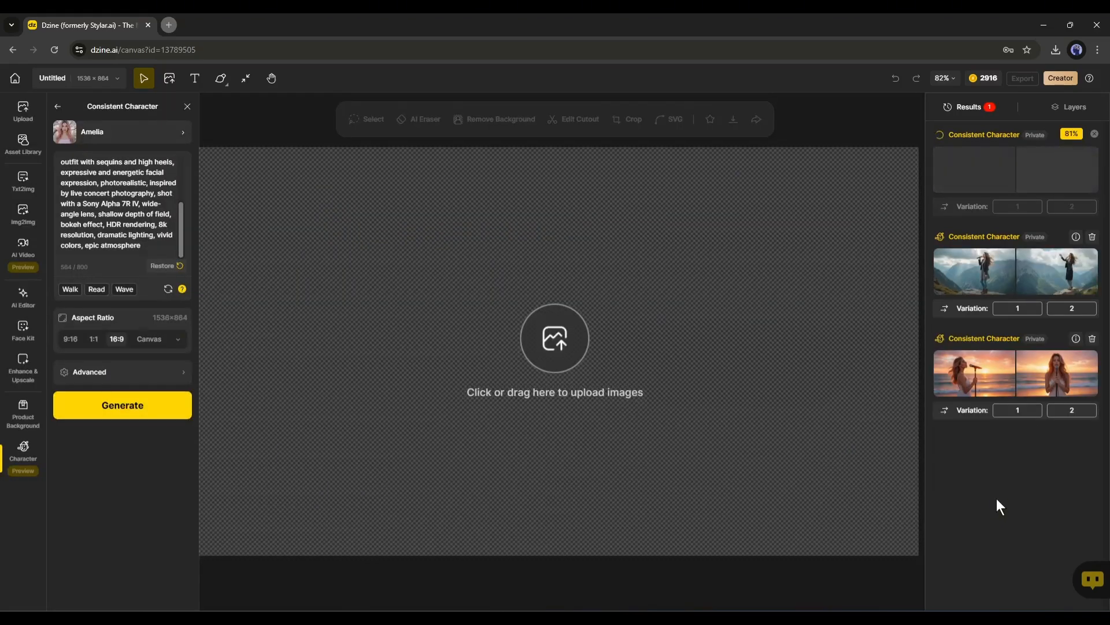
pyautogui.click(975, 271)
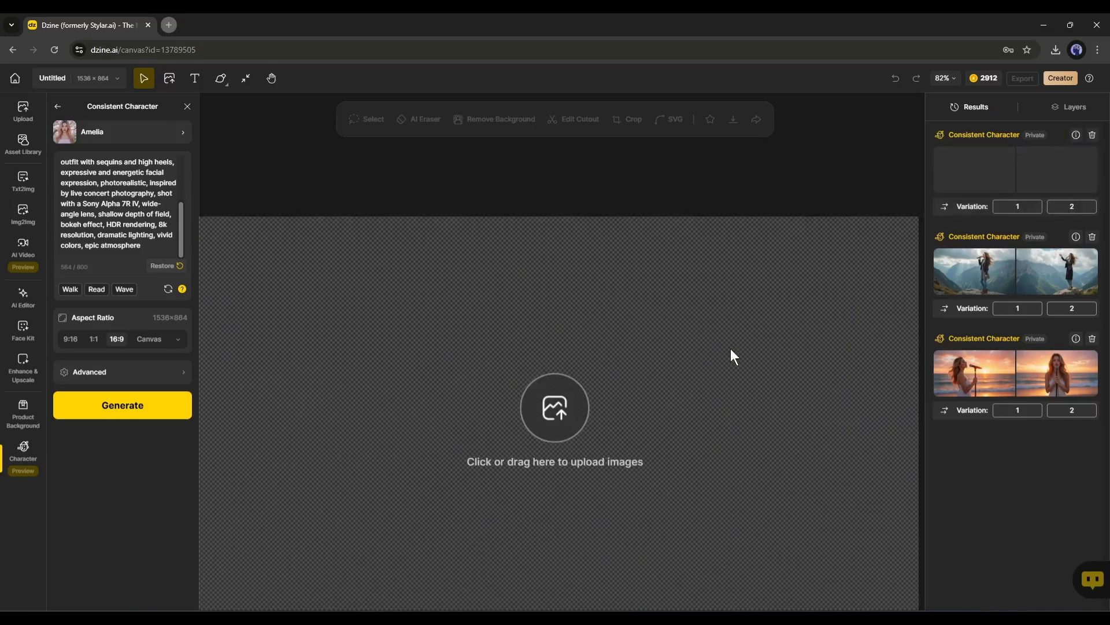
pyautogui.click(974, 170)
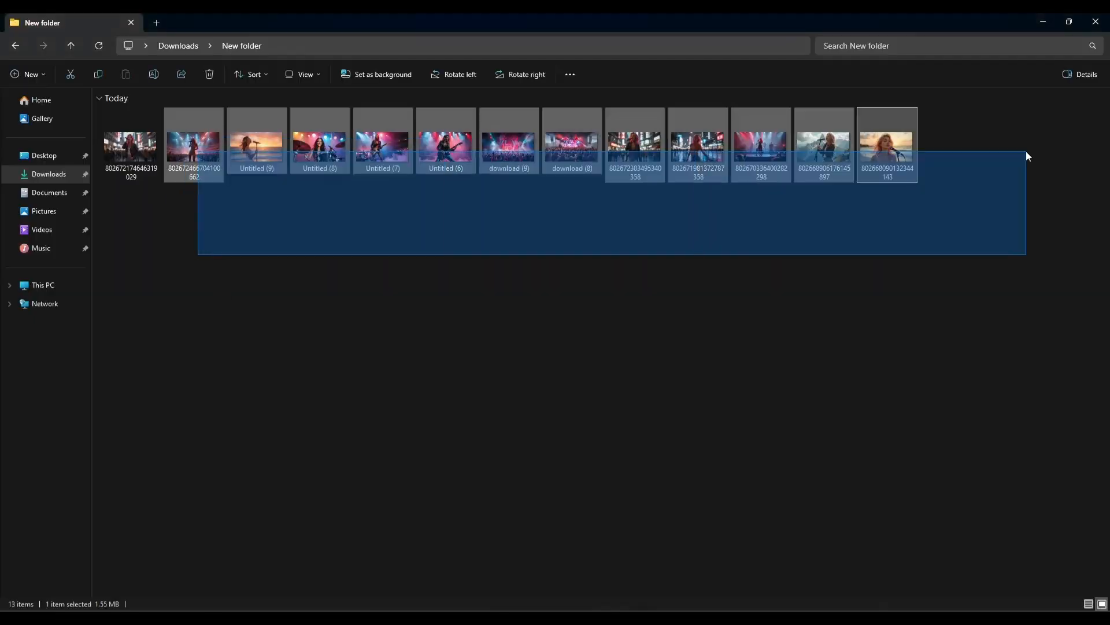
pyautogui.click(757, 293)
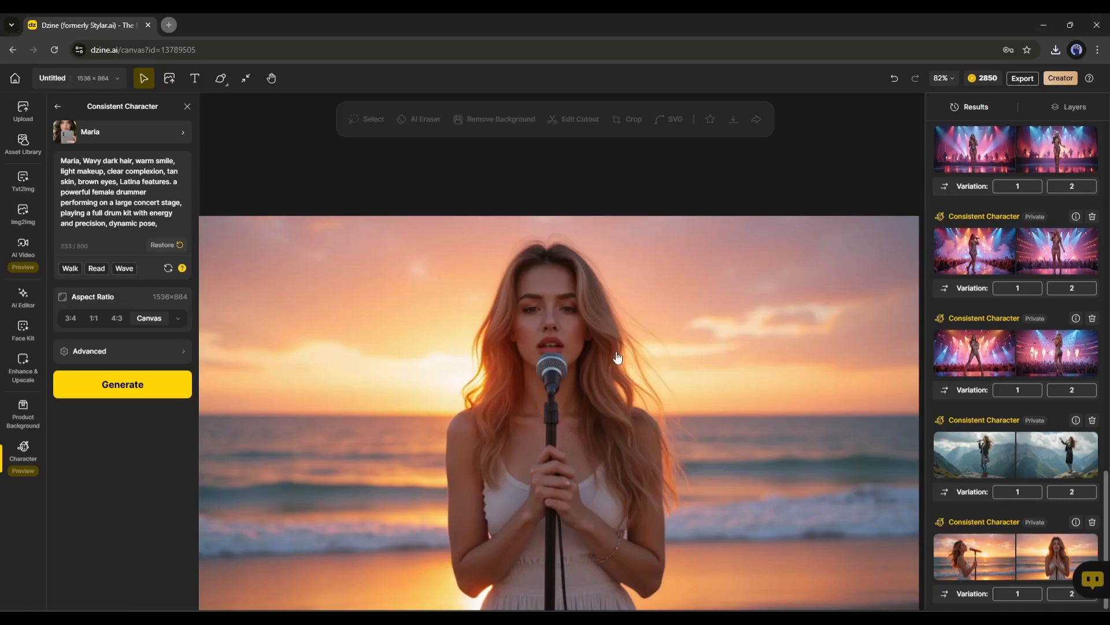
pyautogui.moveTo(23, 368)
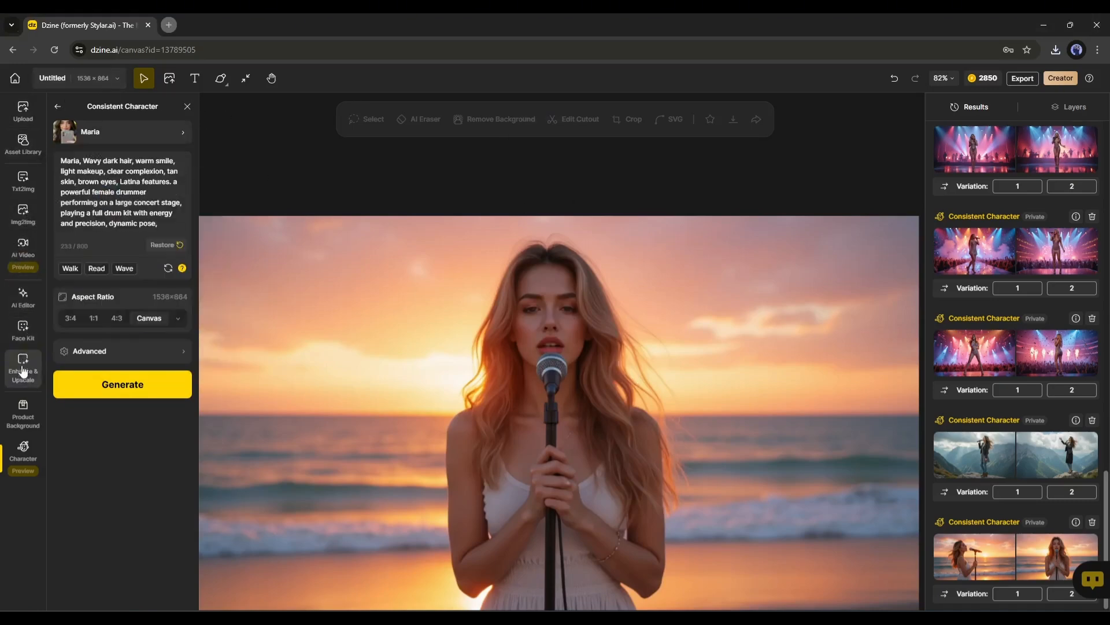
# Open AI Video in Image To Video mode, compare Kling 1.5 and MiniMax Hailuo, keep Standard
pyautogui.click(23, 245)
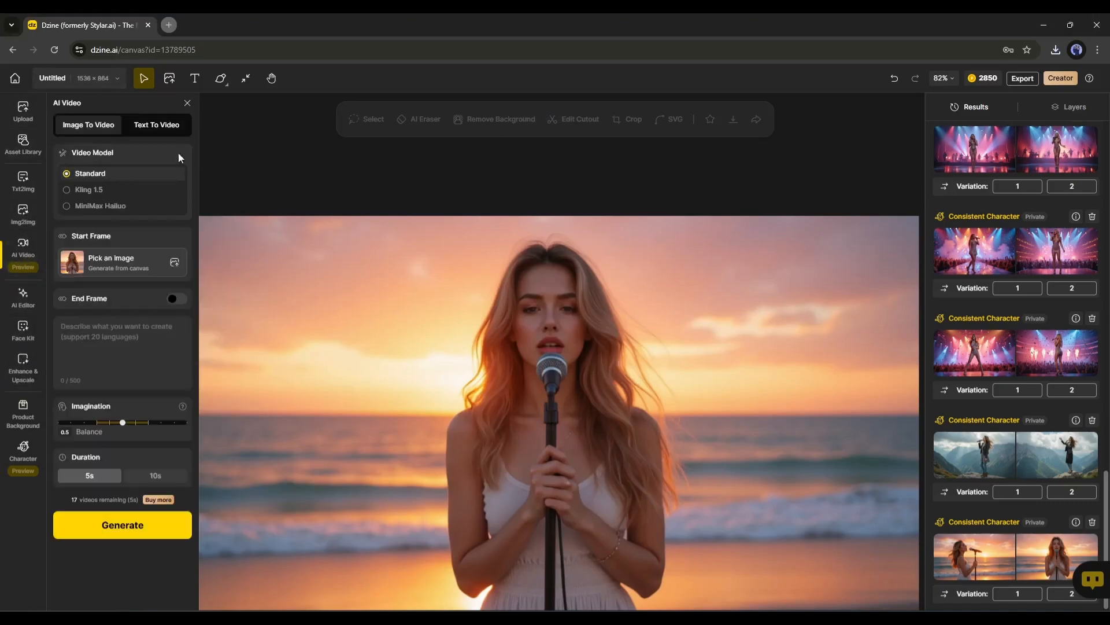
pyautogui.moveTo(122, 478)
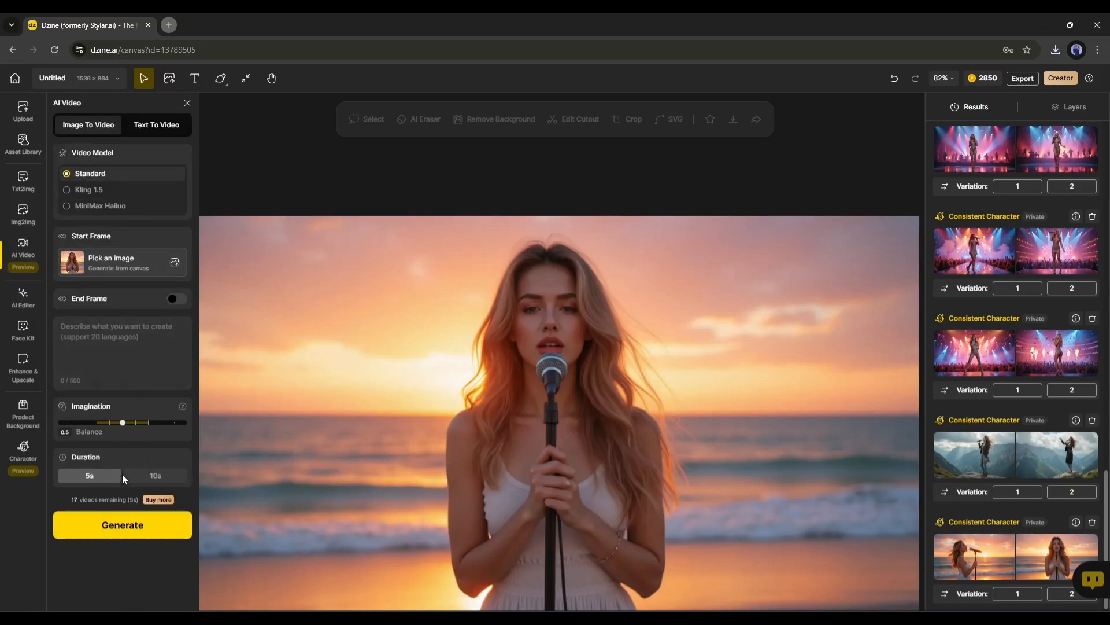
pyautogui.moveTo(23, 110)
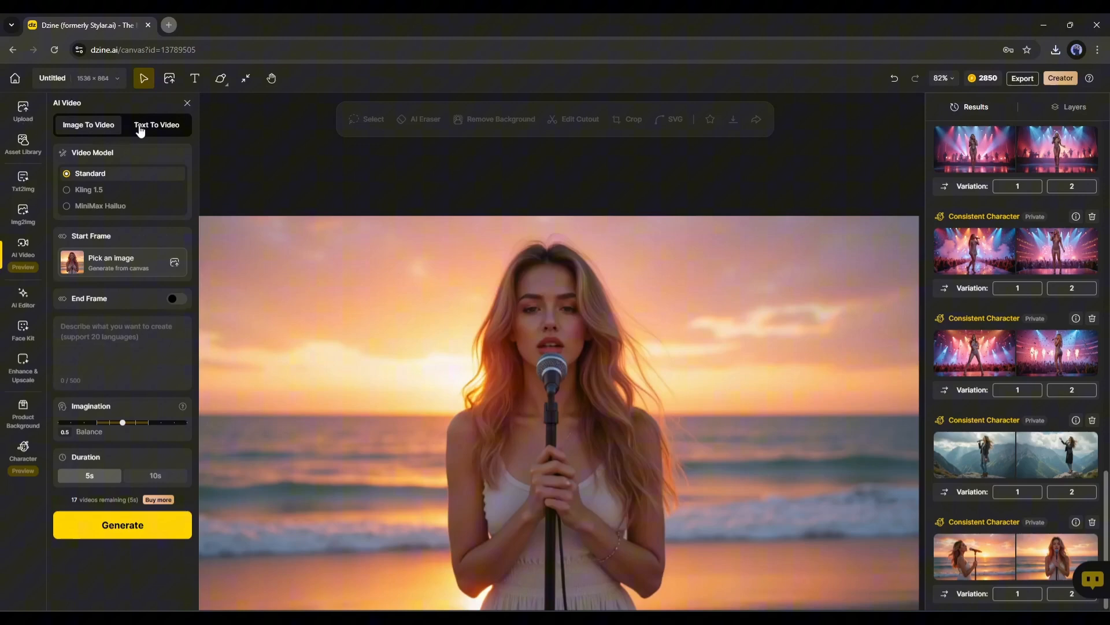
pyautogui.click(156, 124)
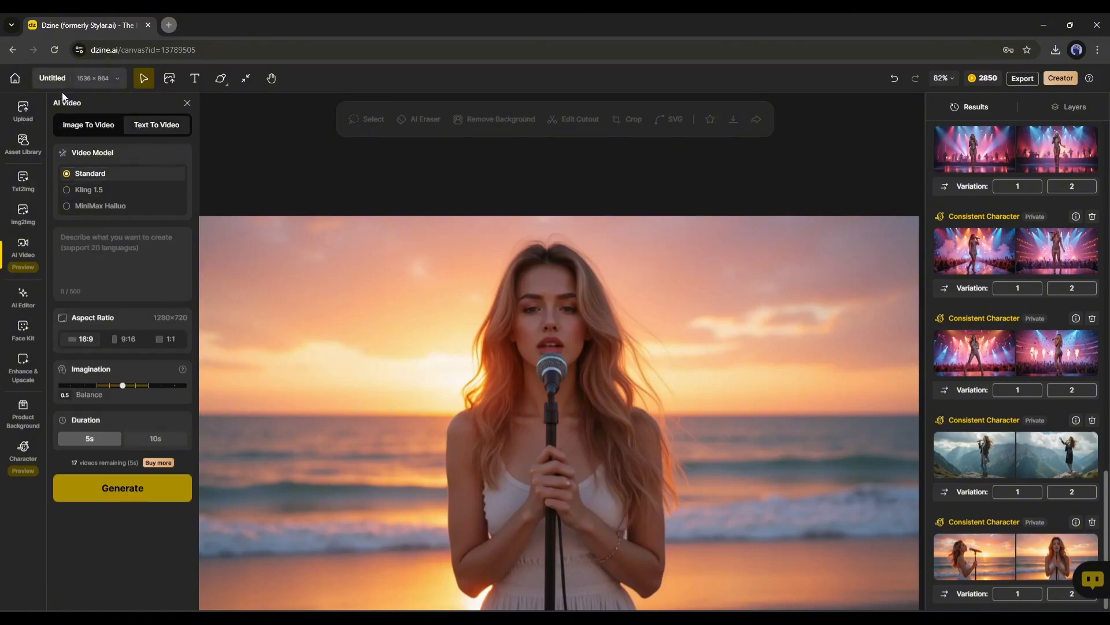
pyautogui.click(88, 125)
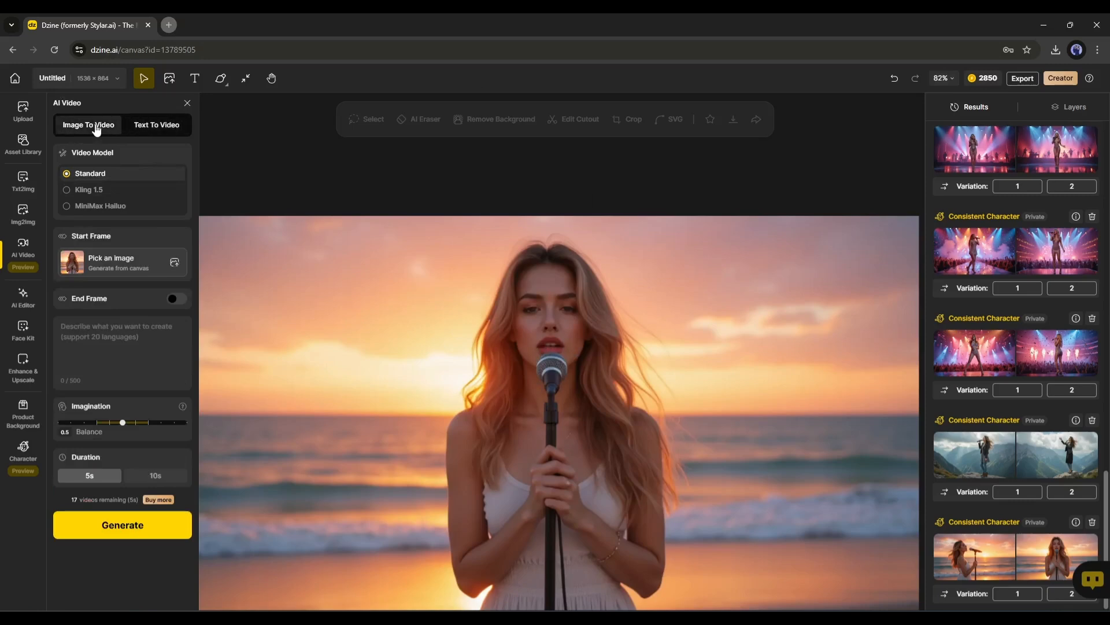
pyautogui.moveTo(199, 168)
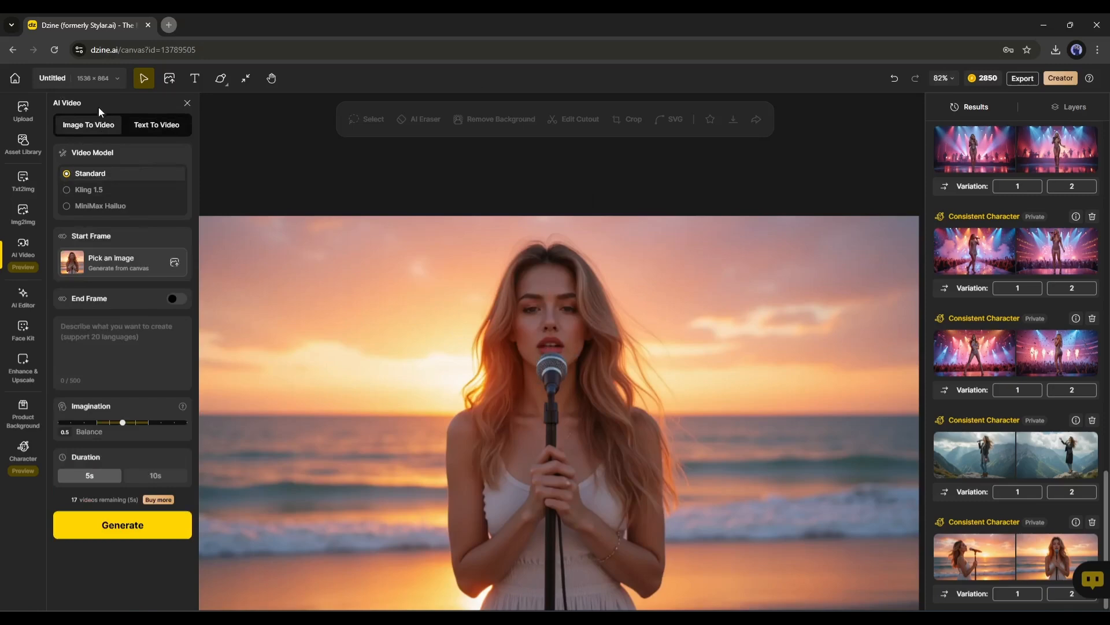
pyautogui.moveTo(101, 167)
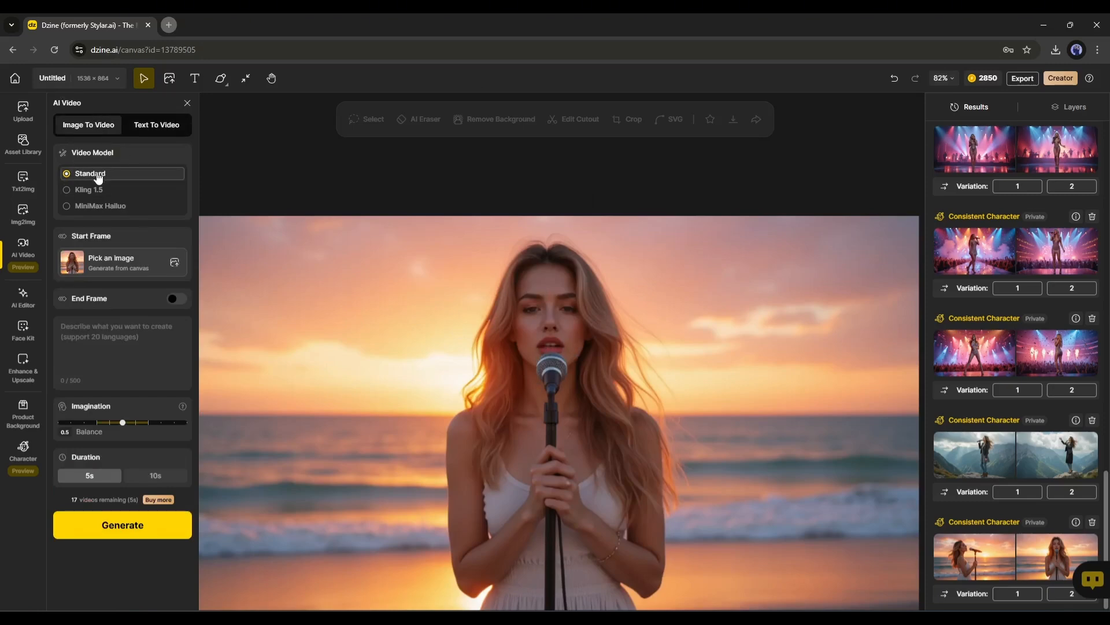
pyautogui.click(88, 189)
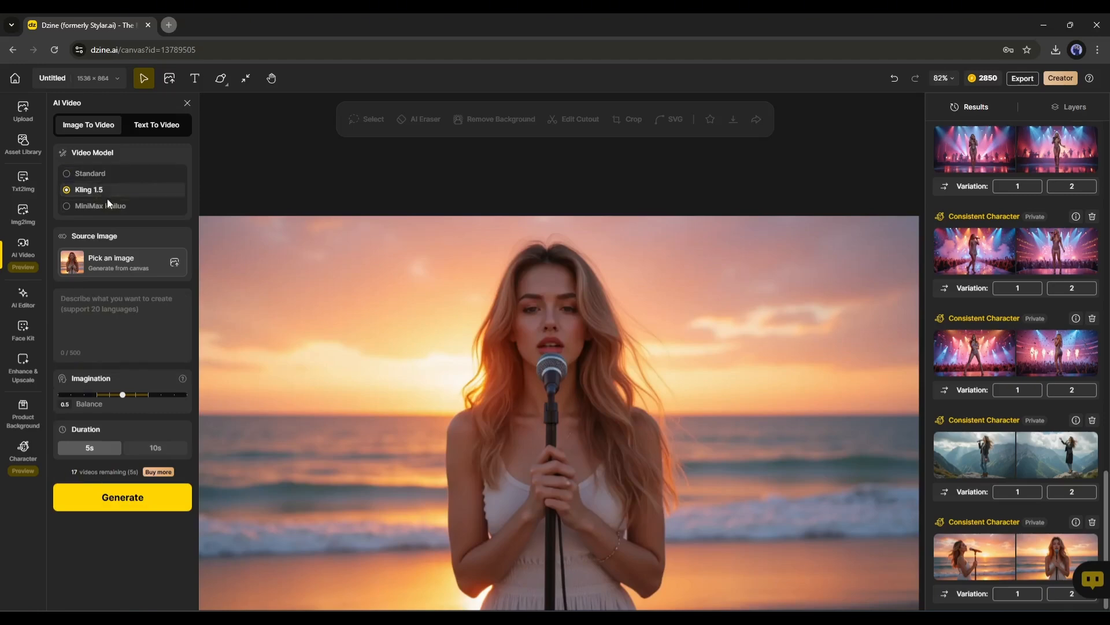
pyautogui.click(100, 206)
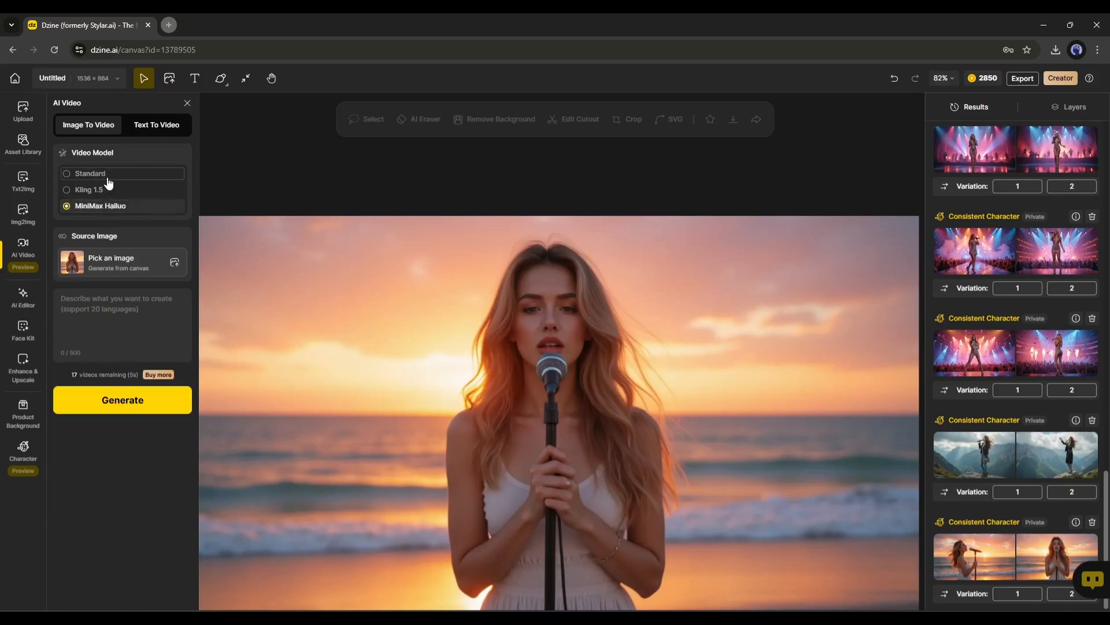
pyautogui.click(90, 173)
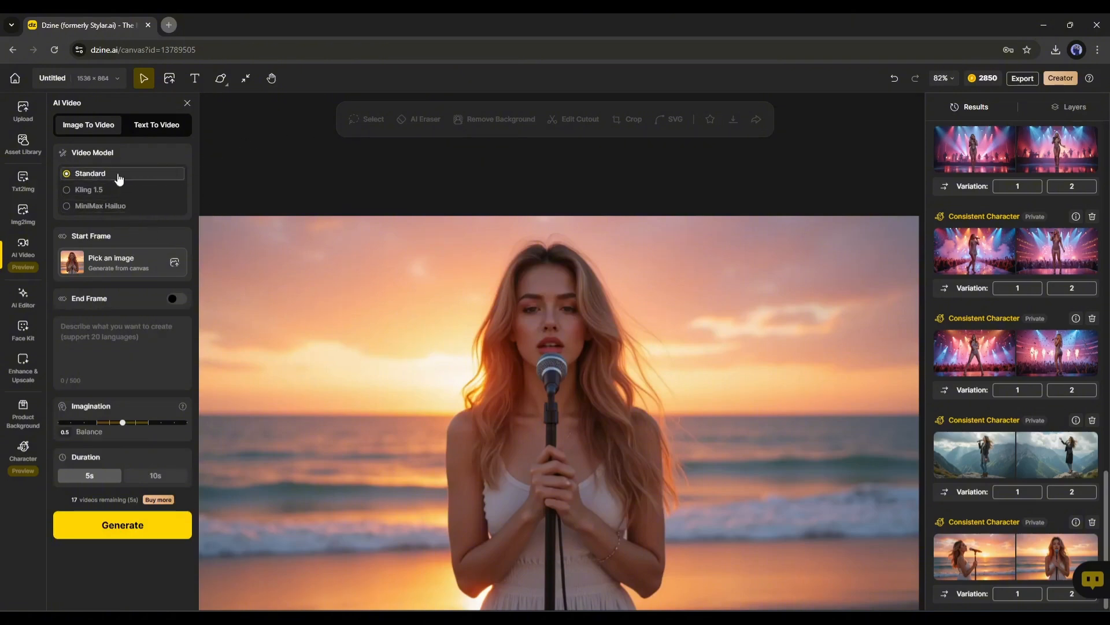
# Use the beach singer image as start frame, no end frame, and enter the singer prompt
pyautogui.click(122, 263)
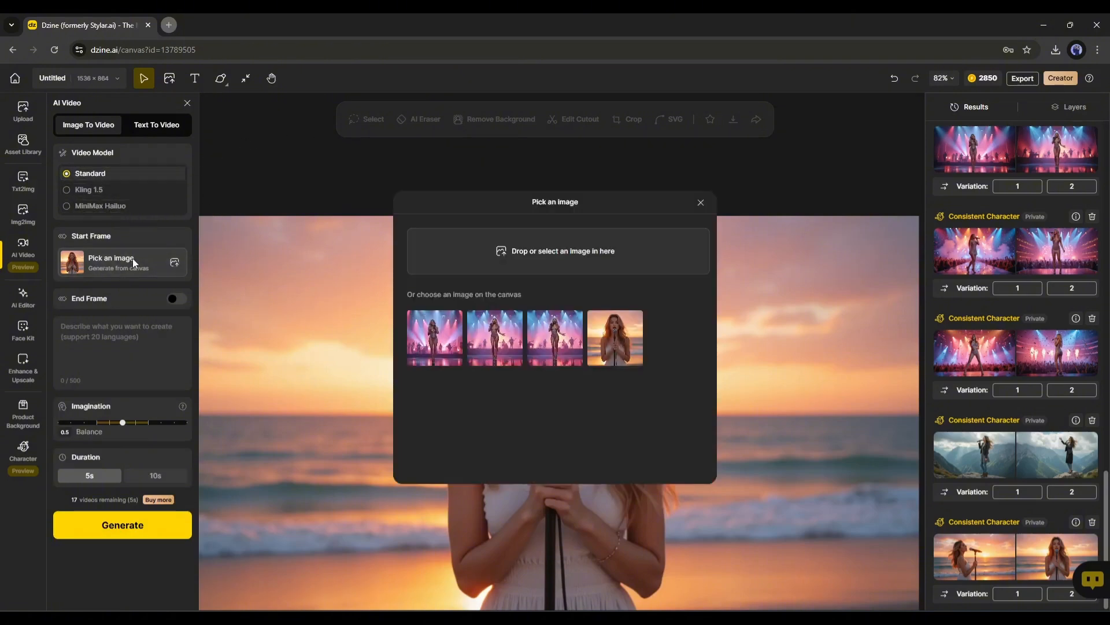
pyautogui.click(558, 251)
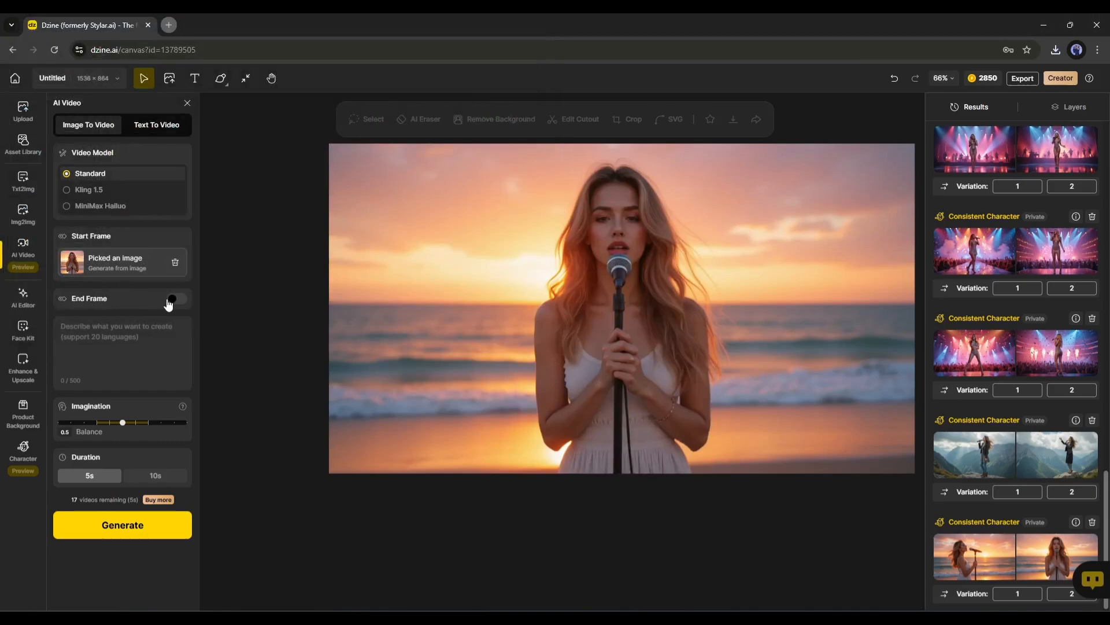
pyautogui.click(175, 298)
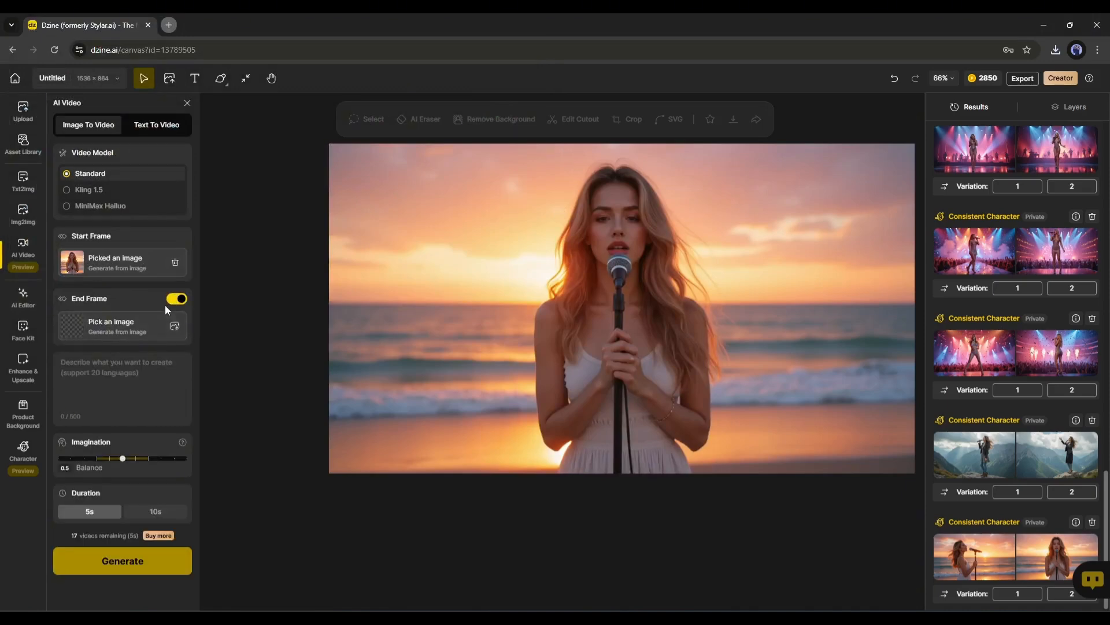
pyautogui.click(176, 298)
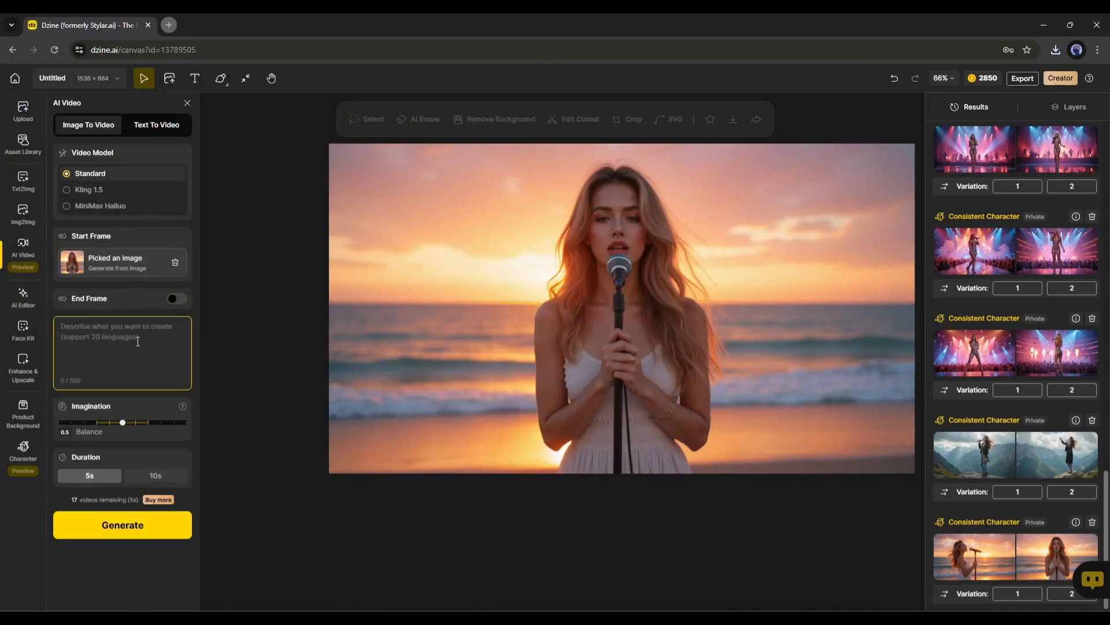
pyautogui.write('a beautiful female singer with long flowing hair, singing passionately into a microphone on a mic stand, standing on a sandy sea beach during sunset, gentle sea waves in the background')
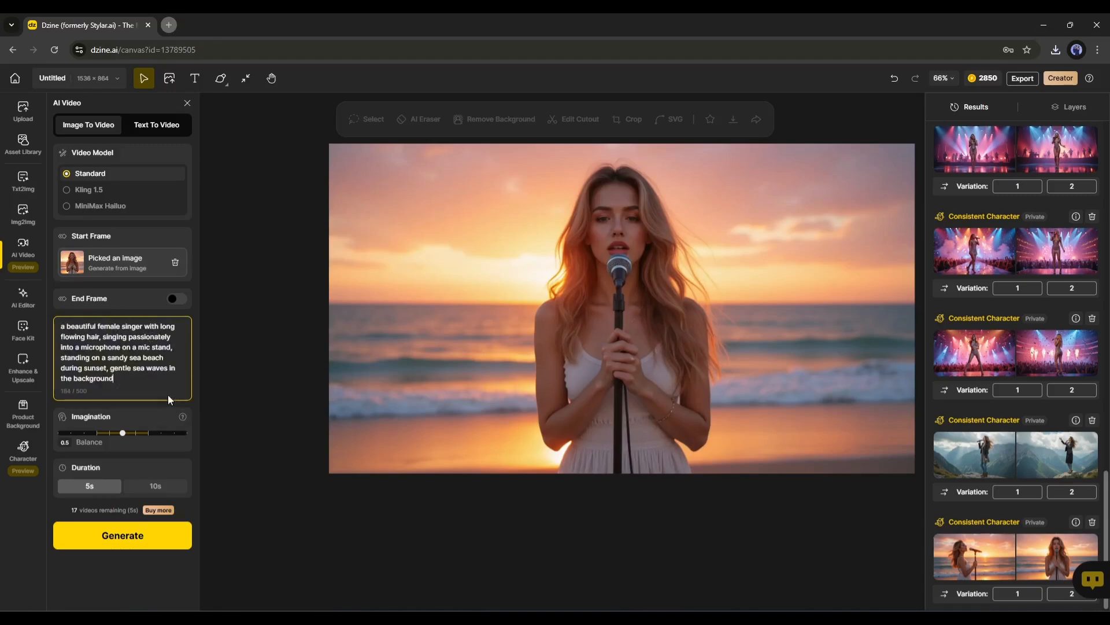
# Set Imagination back to 0.5 Balance and the clip duration to 5 seconds
pyautogui.moveTo(121, 433); pyautogui.dragTo(133, 432)
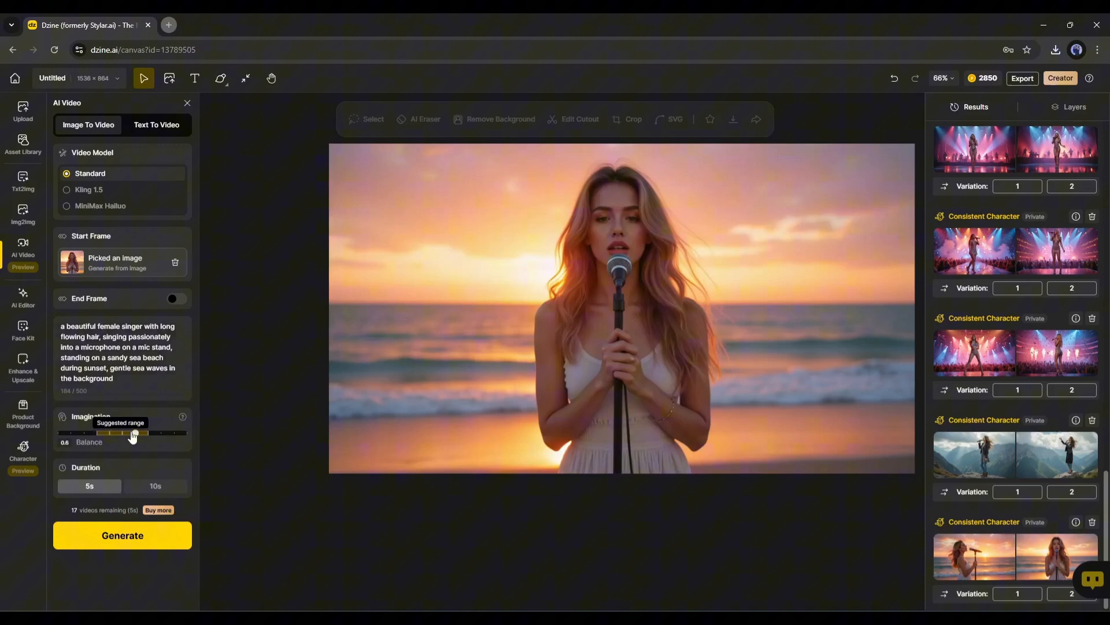
pyautogui.moveTo(133, 433); pyautogui.dragTo(188, 432)
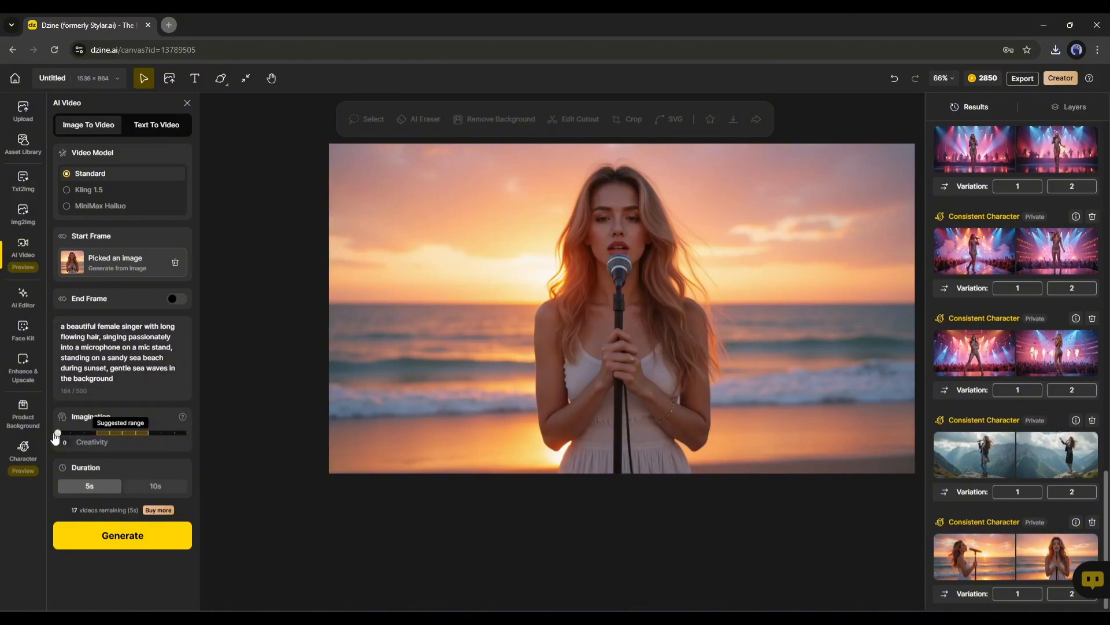
pyautogui.moveTo(56, 434); pyautogui.dragTo(122, 433)
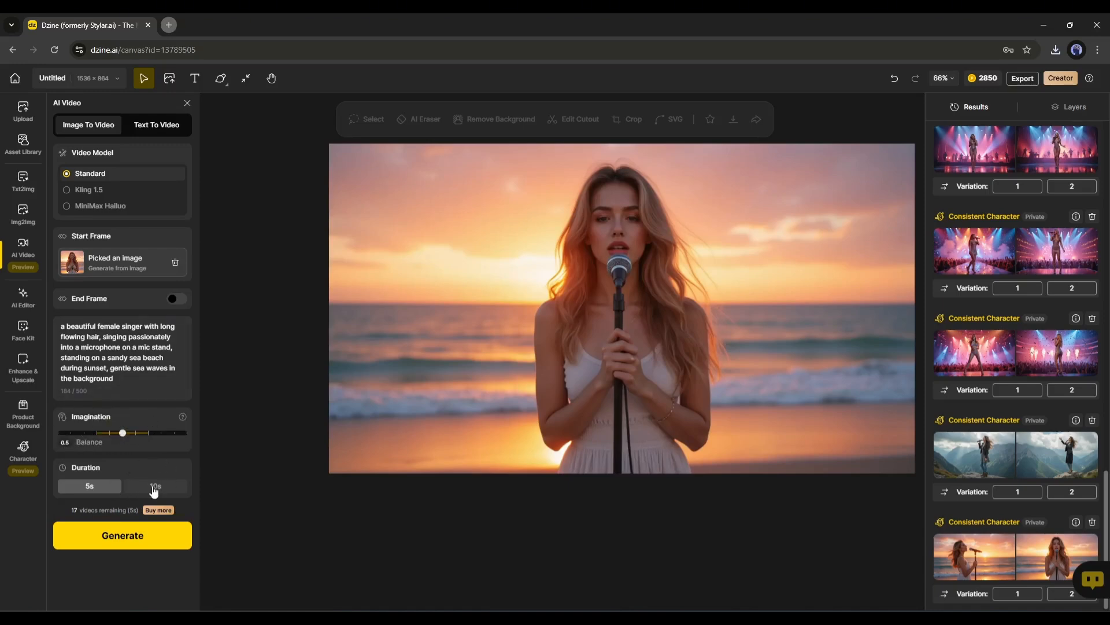
pyautogui.click(155, 485)
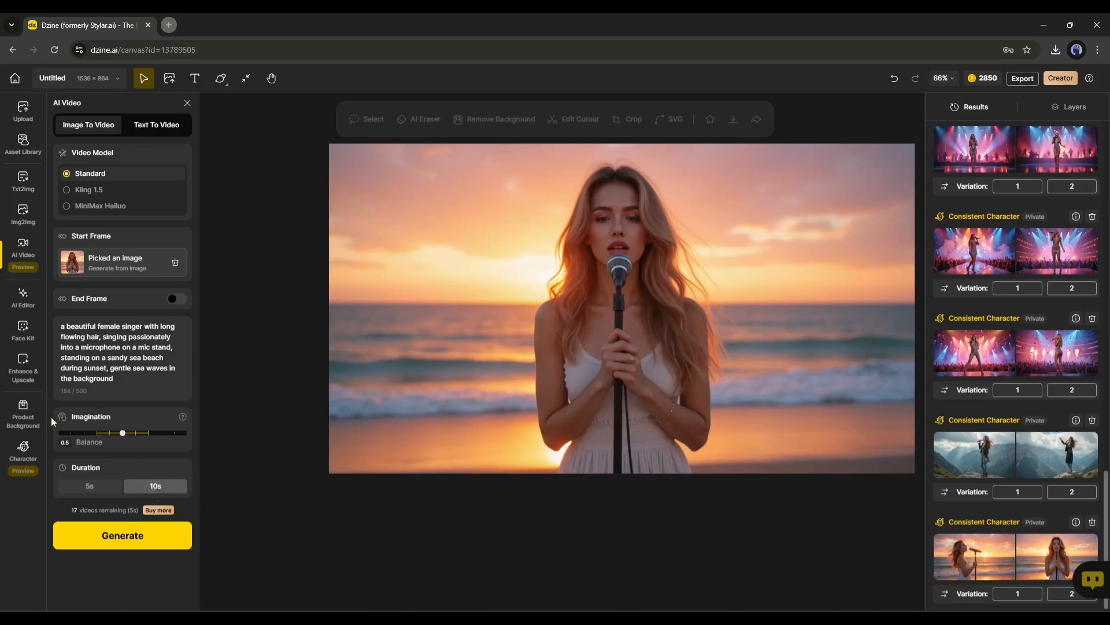
pyautogui.click(89, 486)
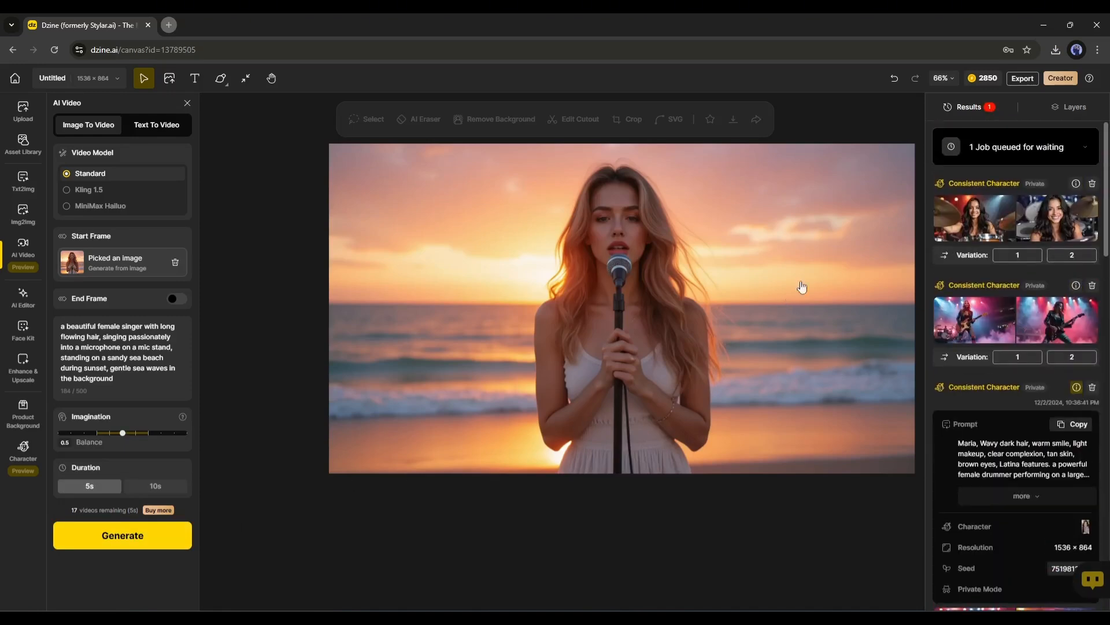
pyautogui.moveTo(1092, 158)
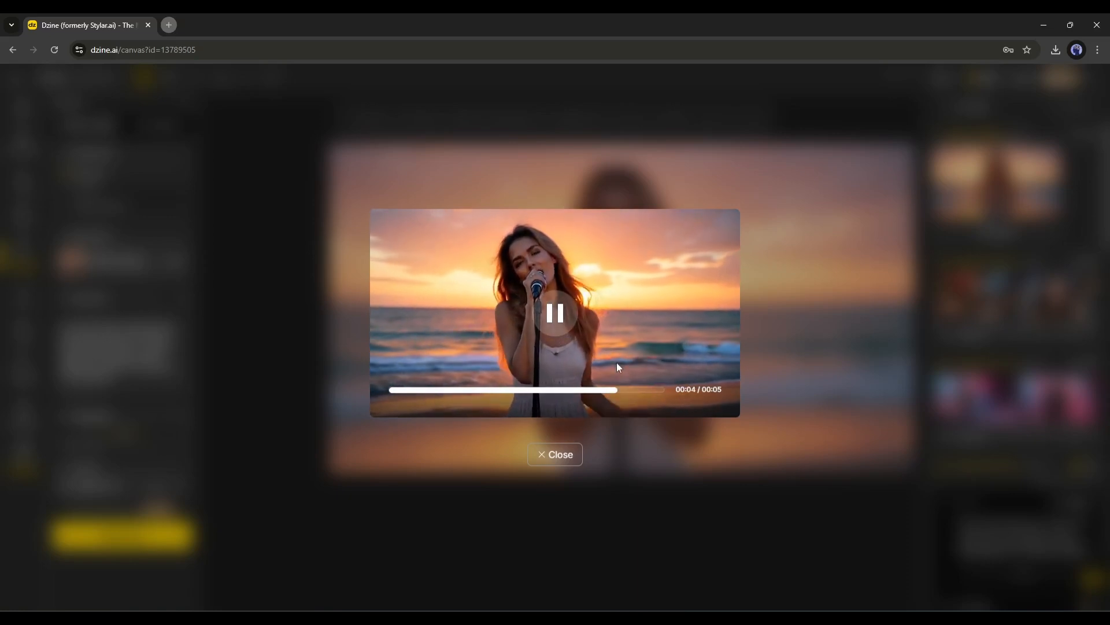
# Close the preview of the finished 5-second beach singer clip
pyautogui.click(555, 454)
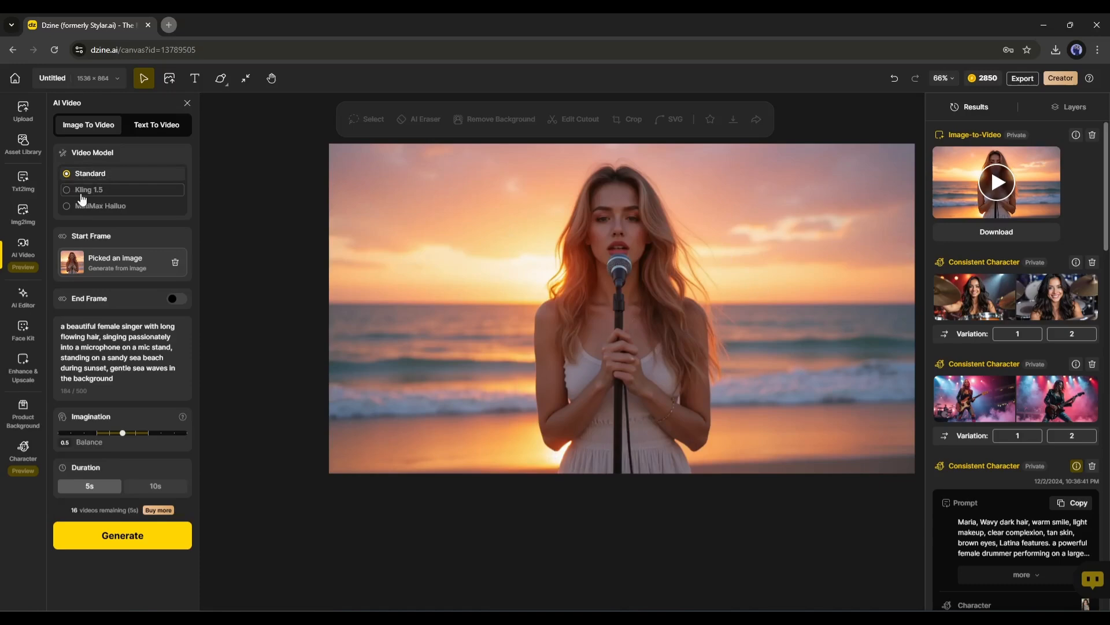
# Make a Kling 1.5 beach singer clip at balanced imagination, then select MiniMax Hailuo
pyautogui.click(66, 190)
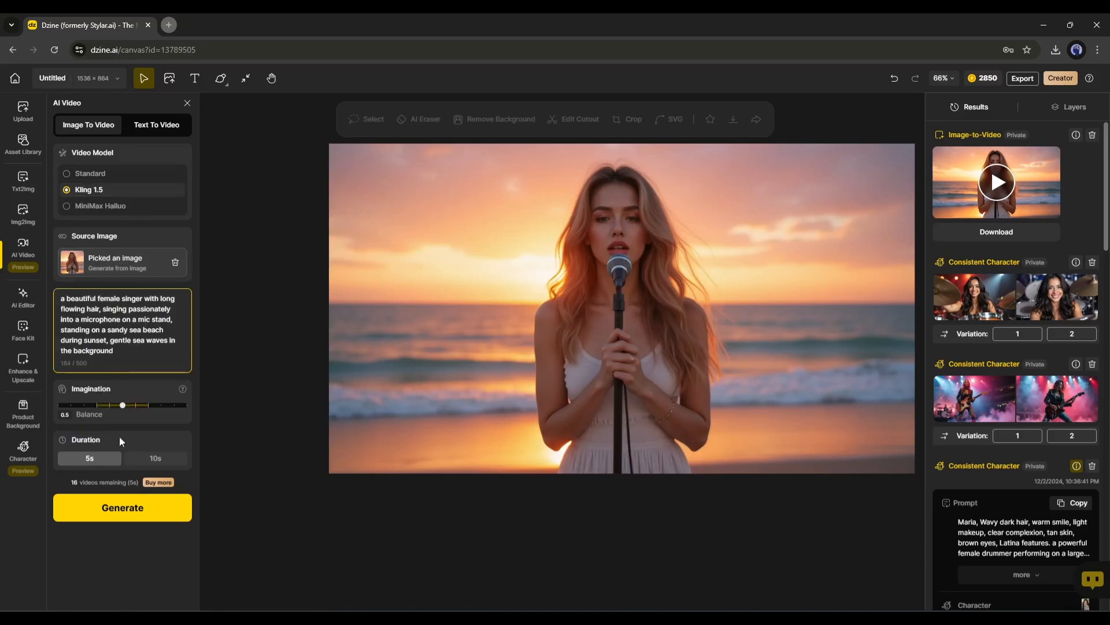
pyautogui.moveTo(122, 405); pyautogui.dragTo(136, 405)
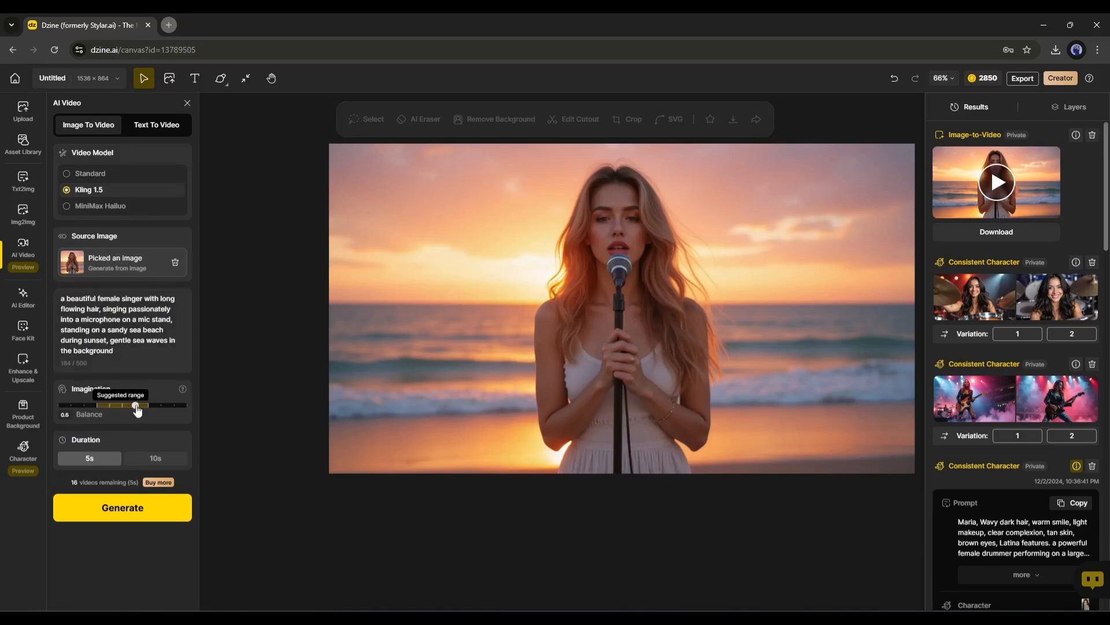
pyautogui.moveTo(135, 405); pyautogui.dragTo(122, 405)
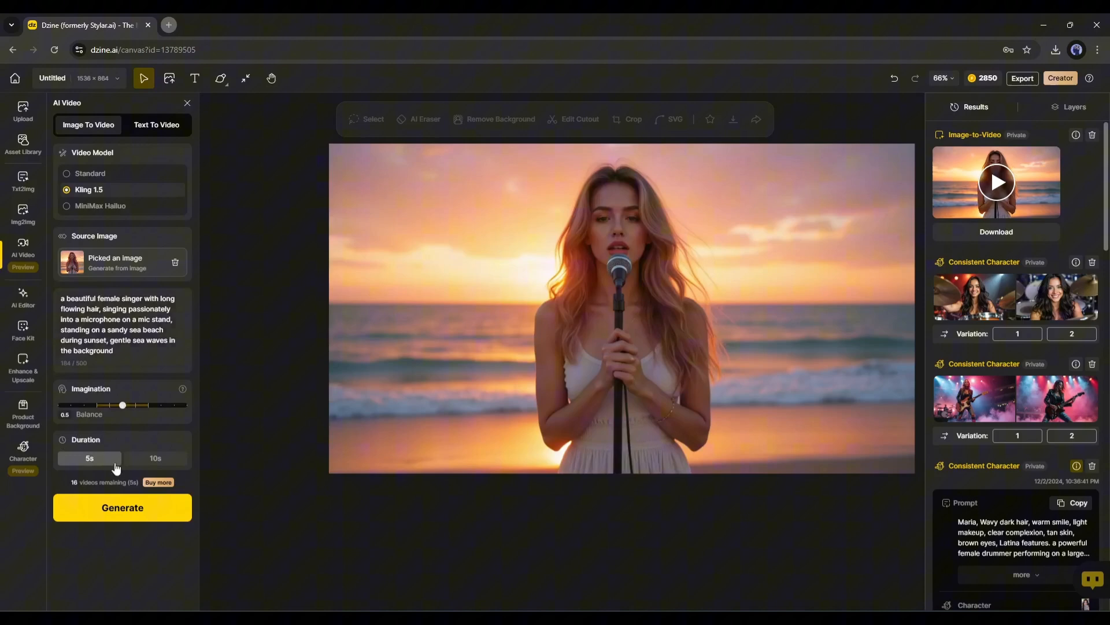
pyautogui.moveTo(126, 516)
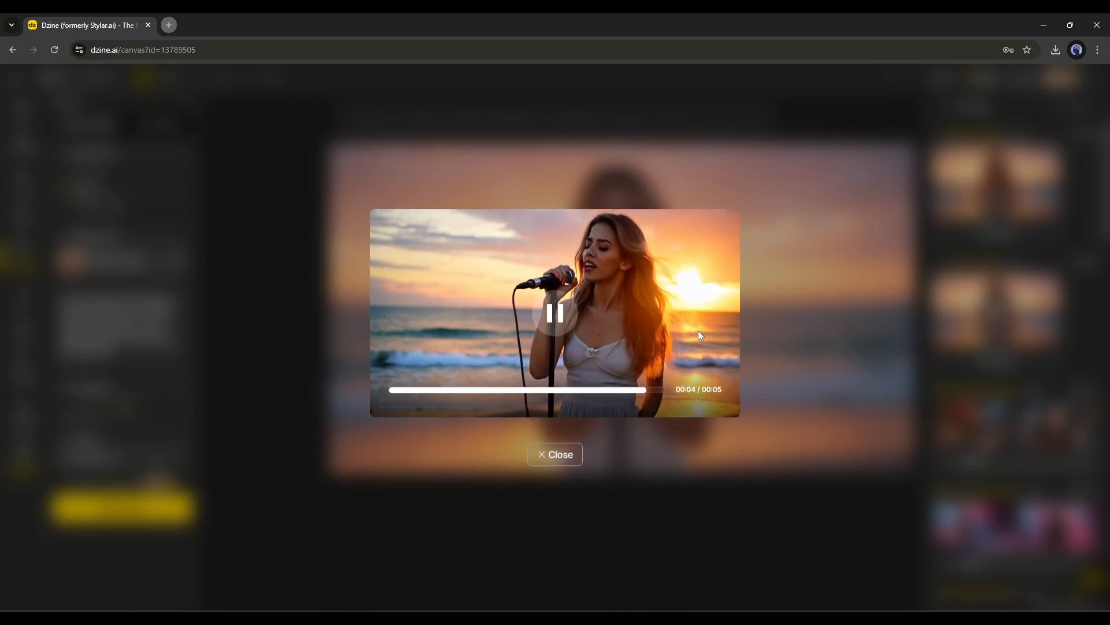
pyautogui.click(555, 454)
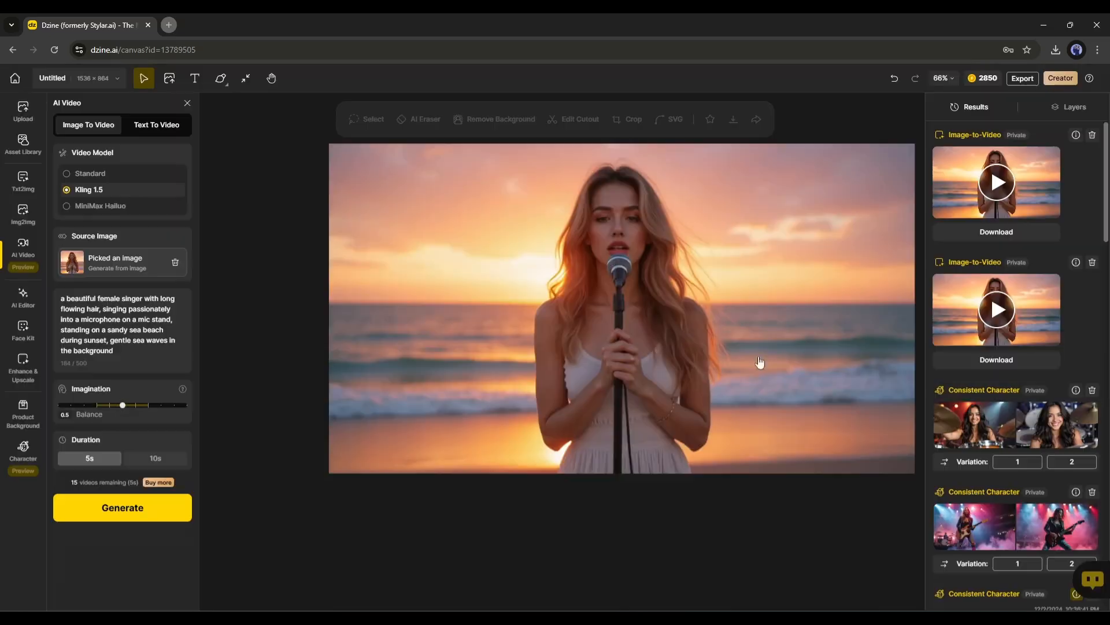
pyautogui.click(64, 206)
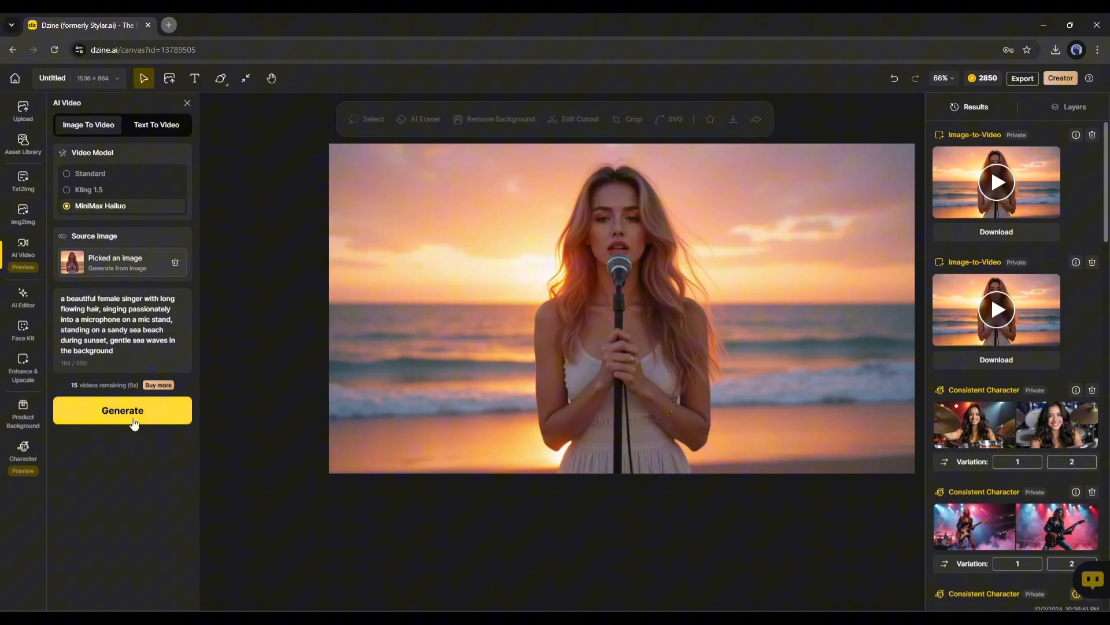
# Generate the MiniMax Hailuo clip, pause and resume its preview, then close it
pyautogui.click(996, 182)
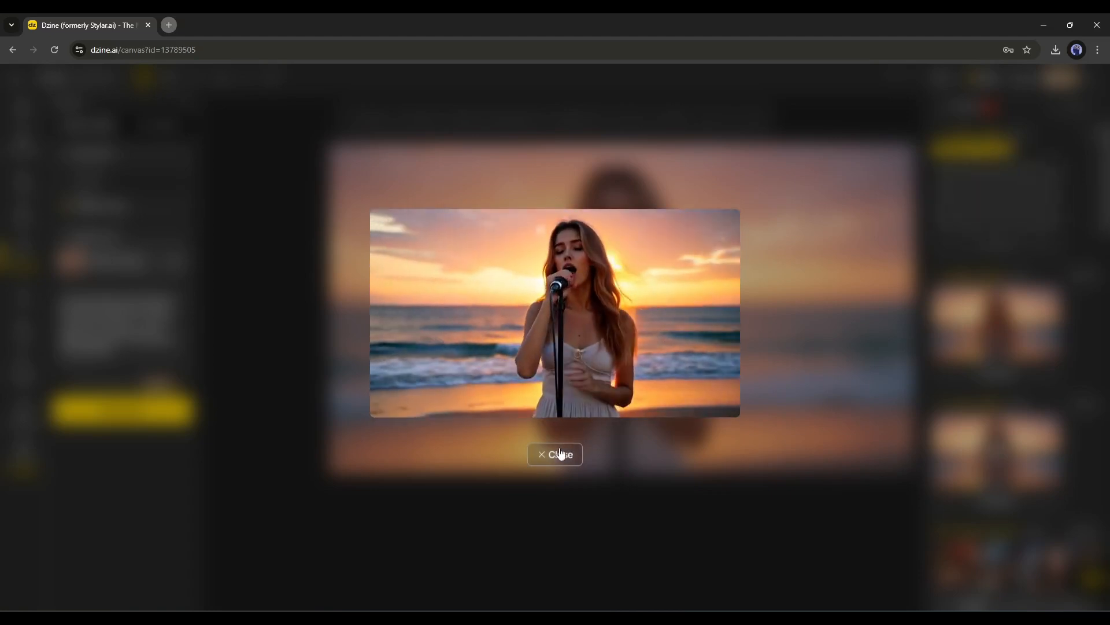
pyautogui.click(555, 454)
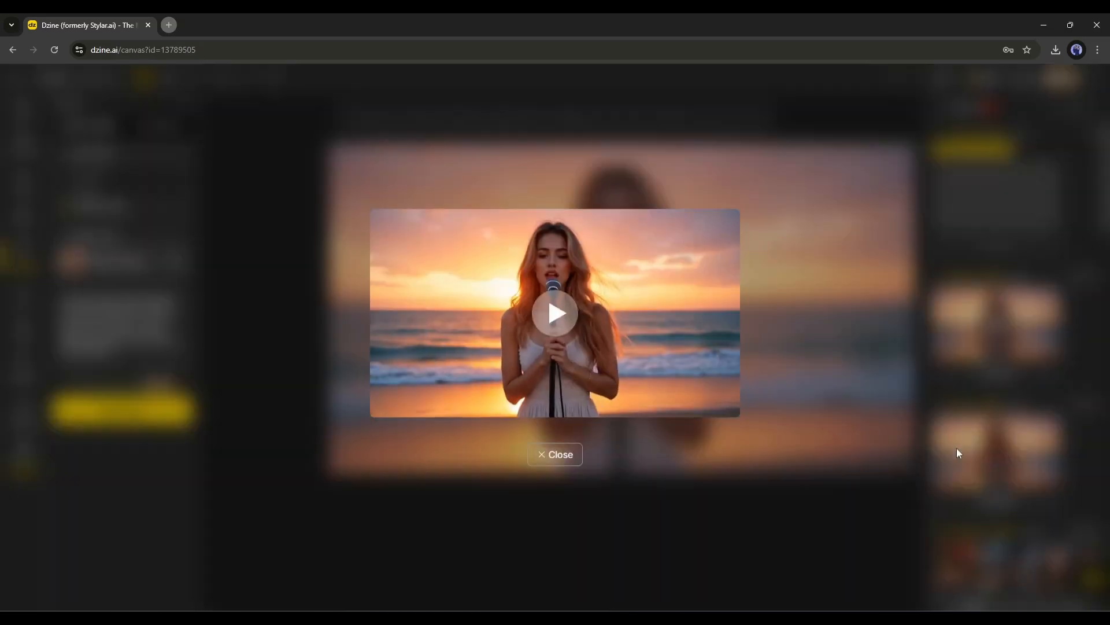
pyautogui.click(554, 313)
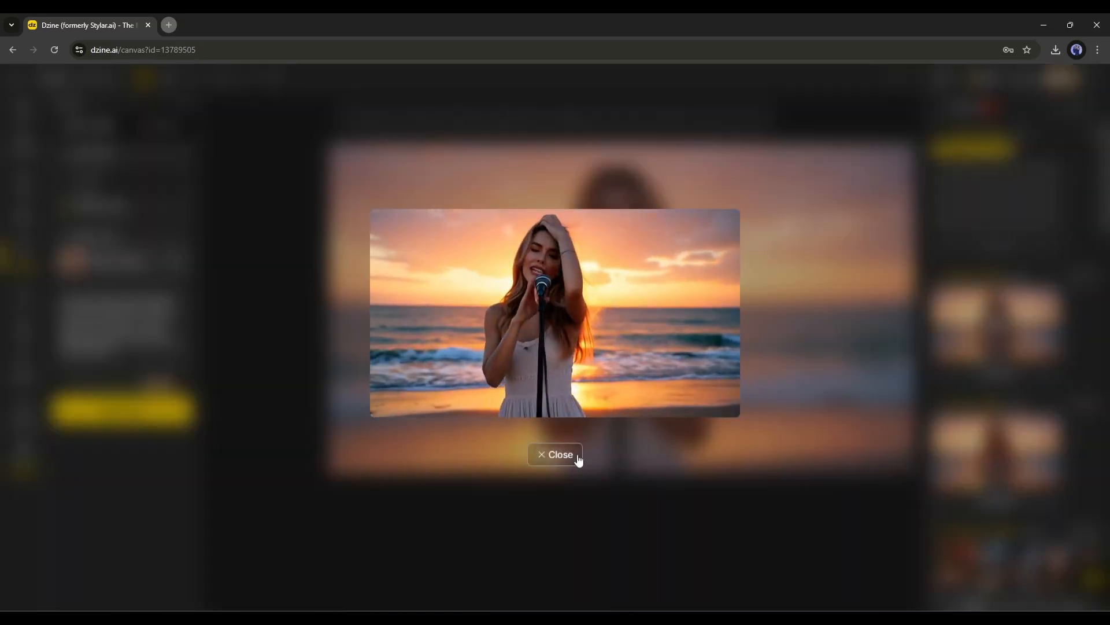
pyautogui.click(556, 454)
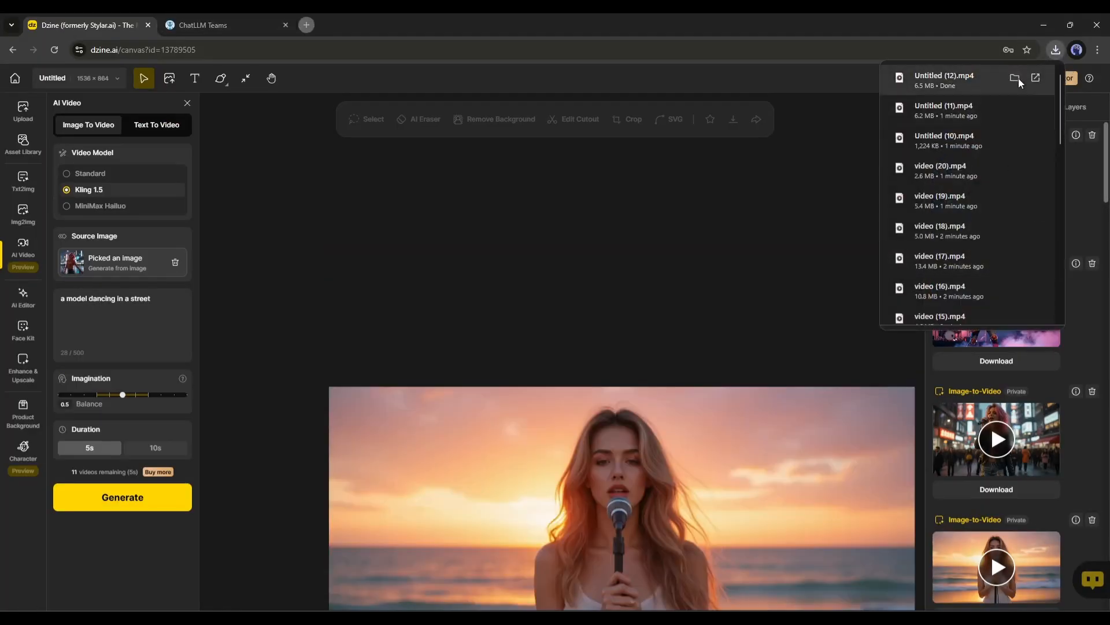
# Reveal the downloaded clip Untitled (12).mp4 in its Downloads folder
pyautogui.click(1014, 78)
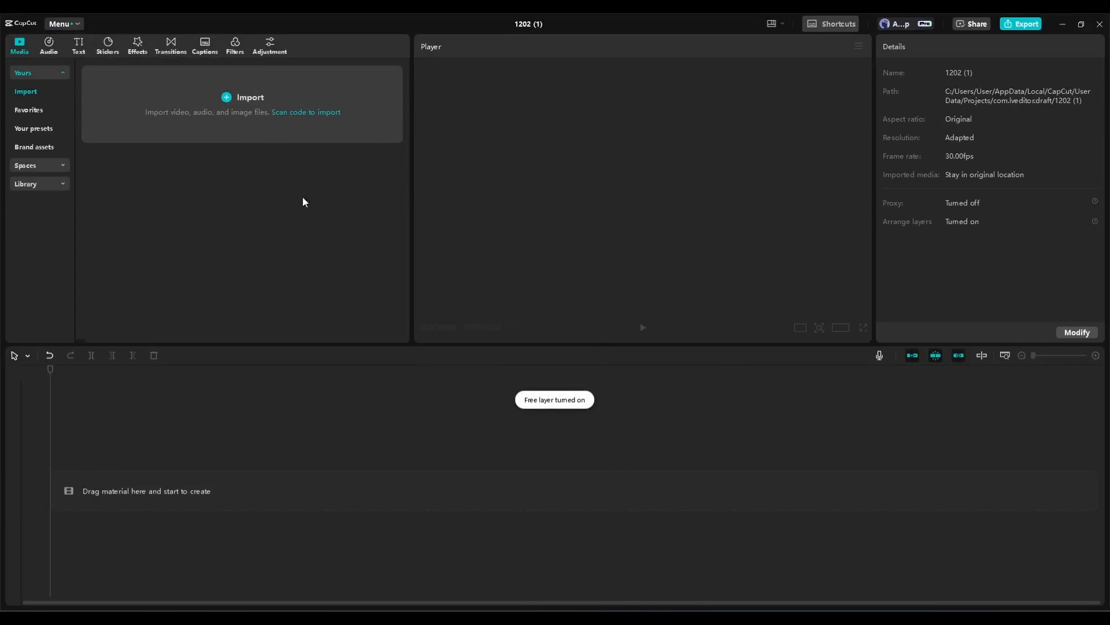
# Import the downloaded clips from the Downloads folder into CapCut's media panel
pyautogui.click(249, 98)
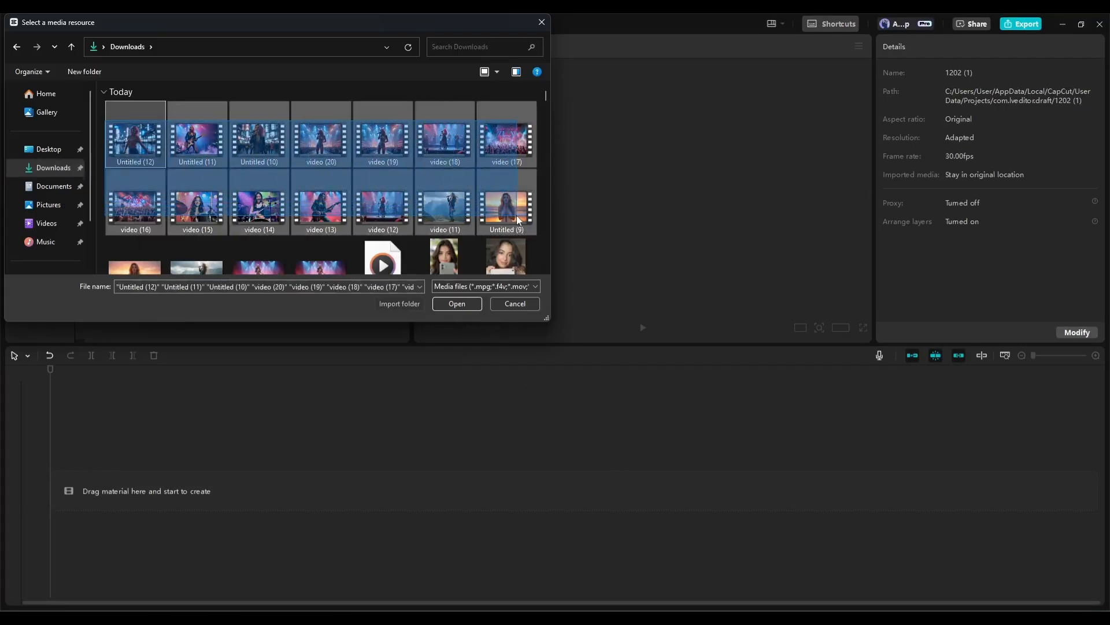
pyautogui.click(457, 303)
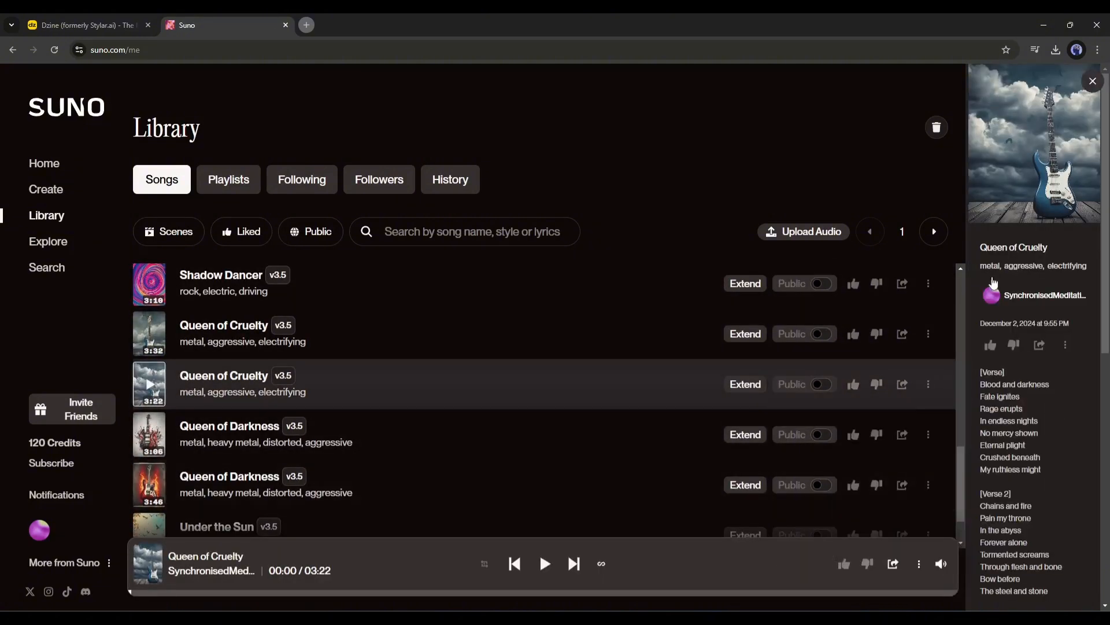
# Open the Queen of Cruelty track's details panel from Suno's Library > Songs
pyautogui.click(1055, 49)
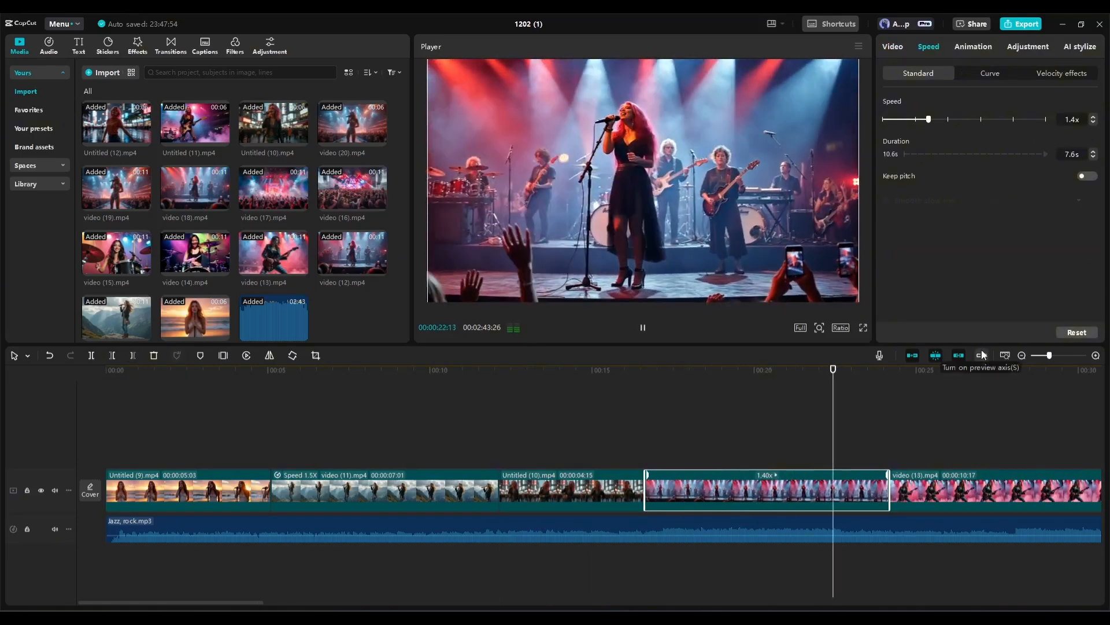
# Add a Glare transition between clips and export the video 'Dance' as 1080p MP4
pyautogui.click(170, 45)
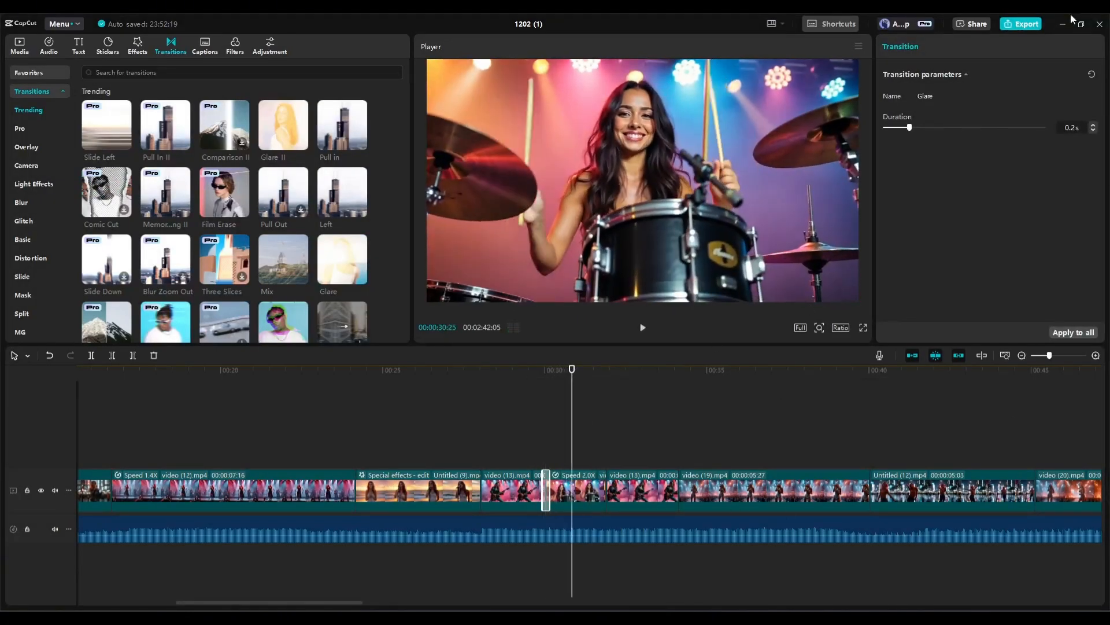
pyautogui.click(1020, 24)
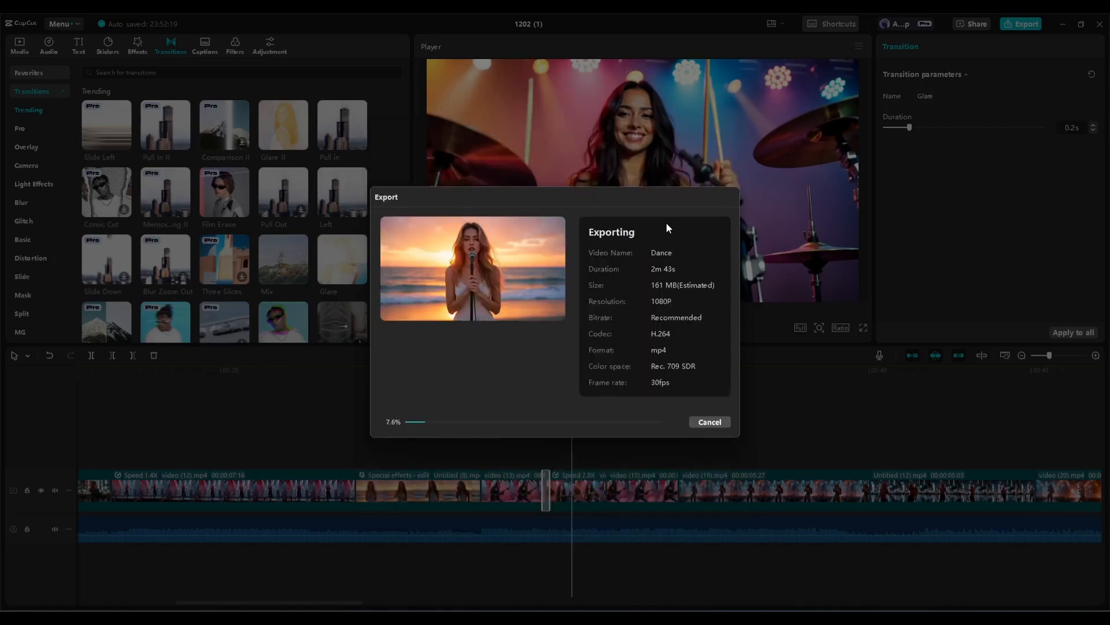